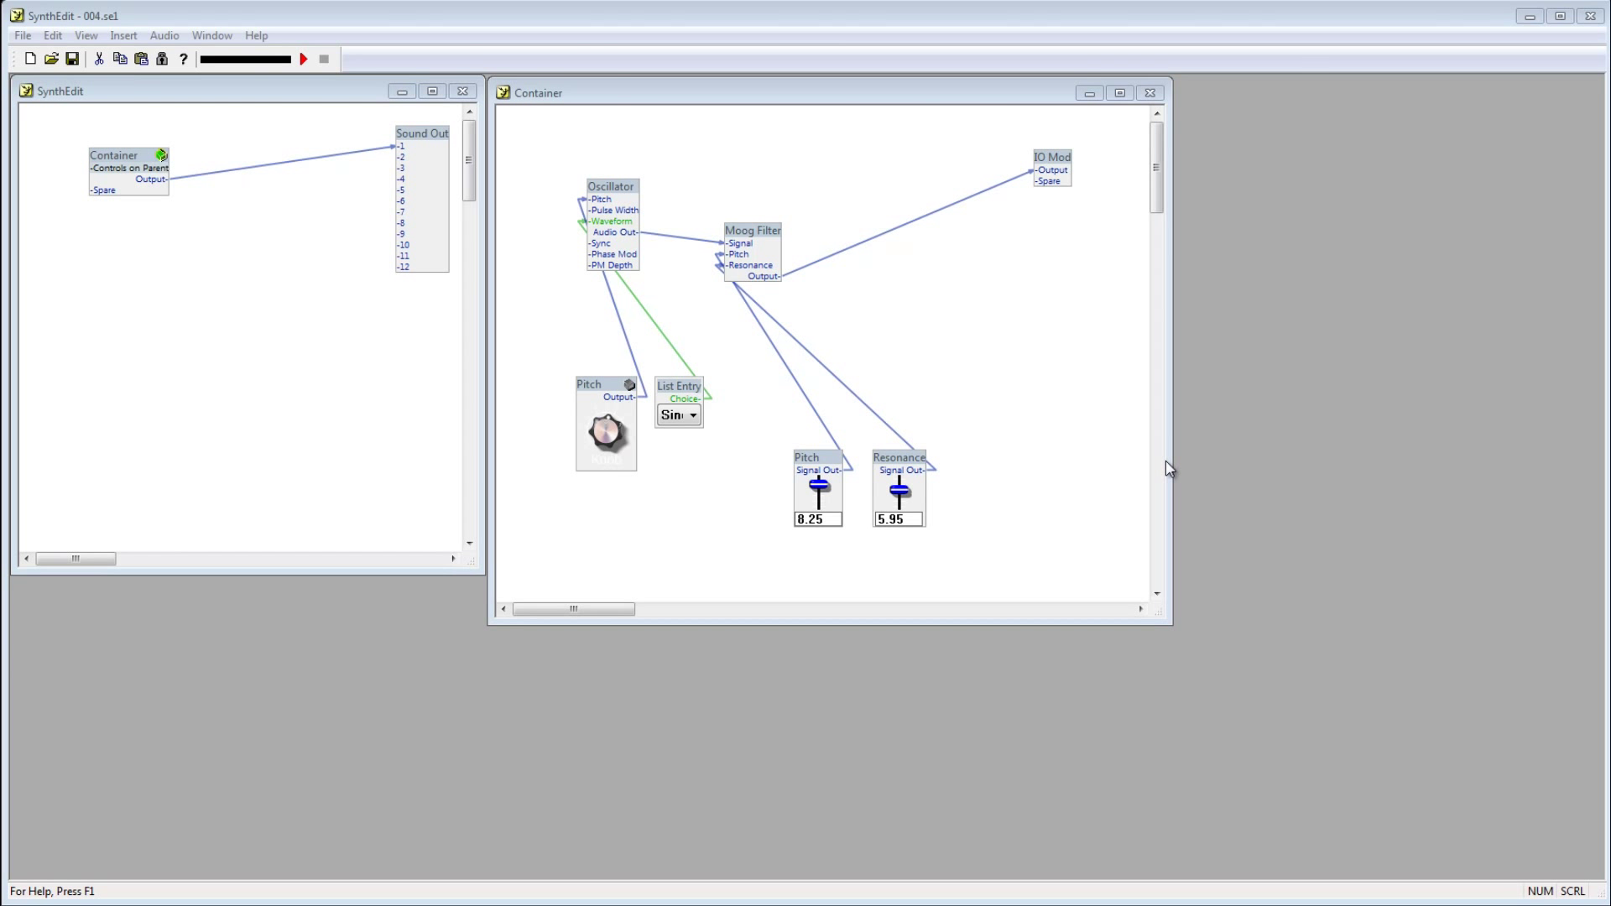
mouse_move(1065, 380)
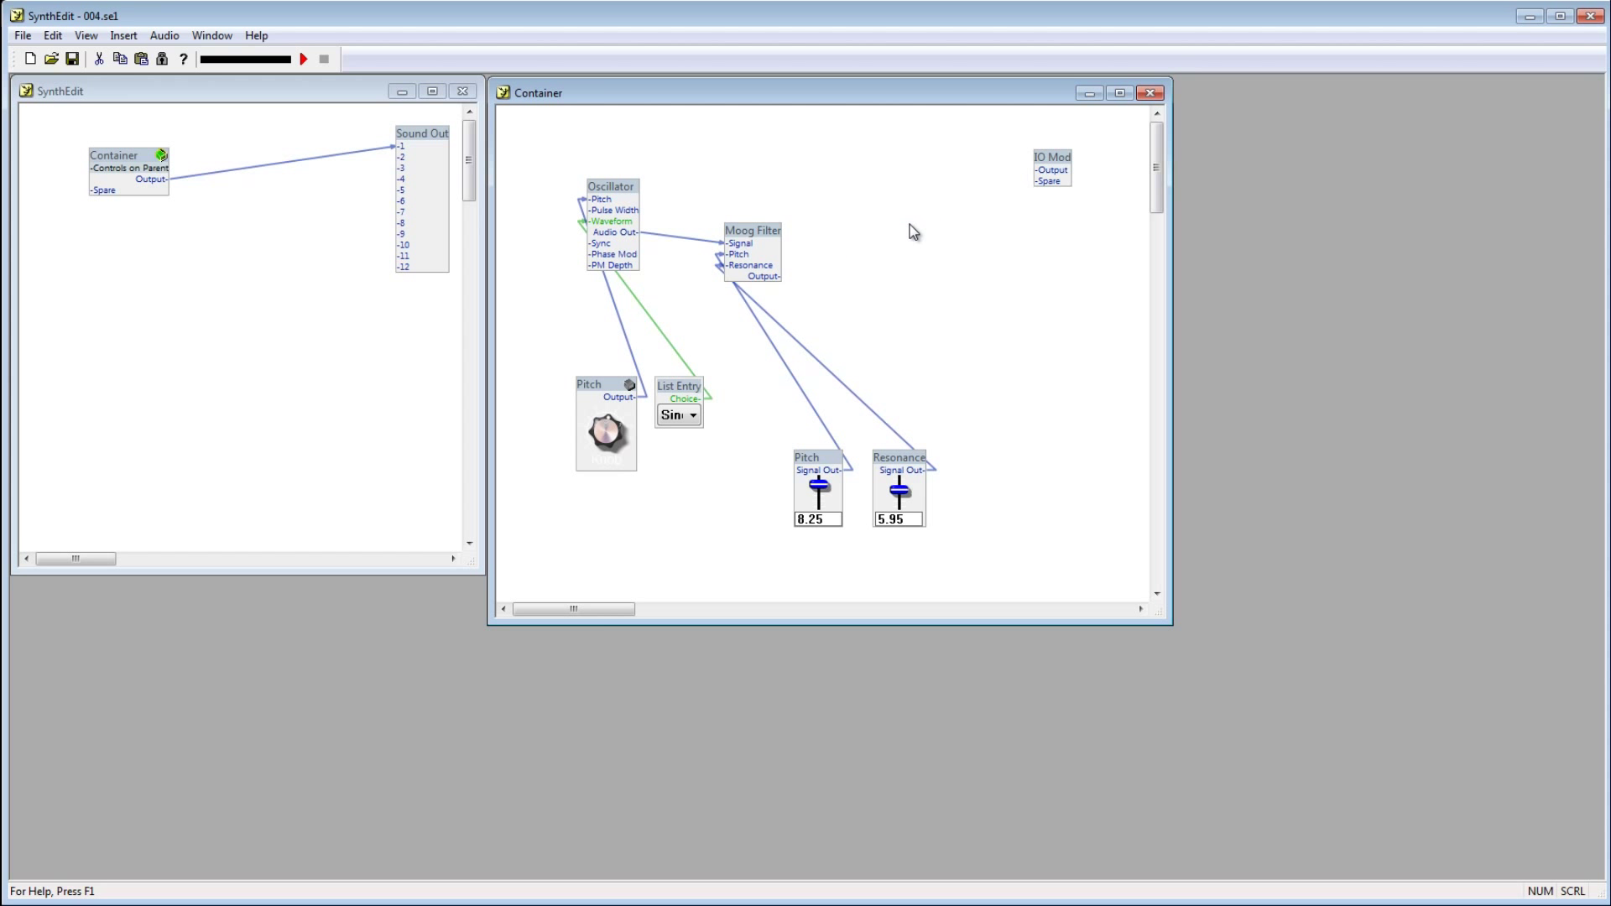
Step: Bring up the insert menu on the container background to browse modules for a VCA
right_click(910, 232)
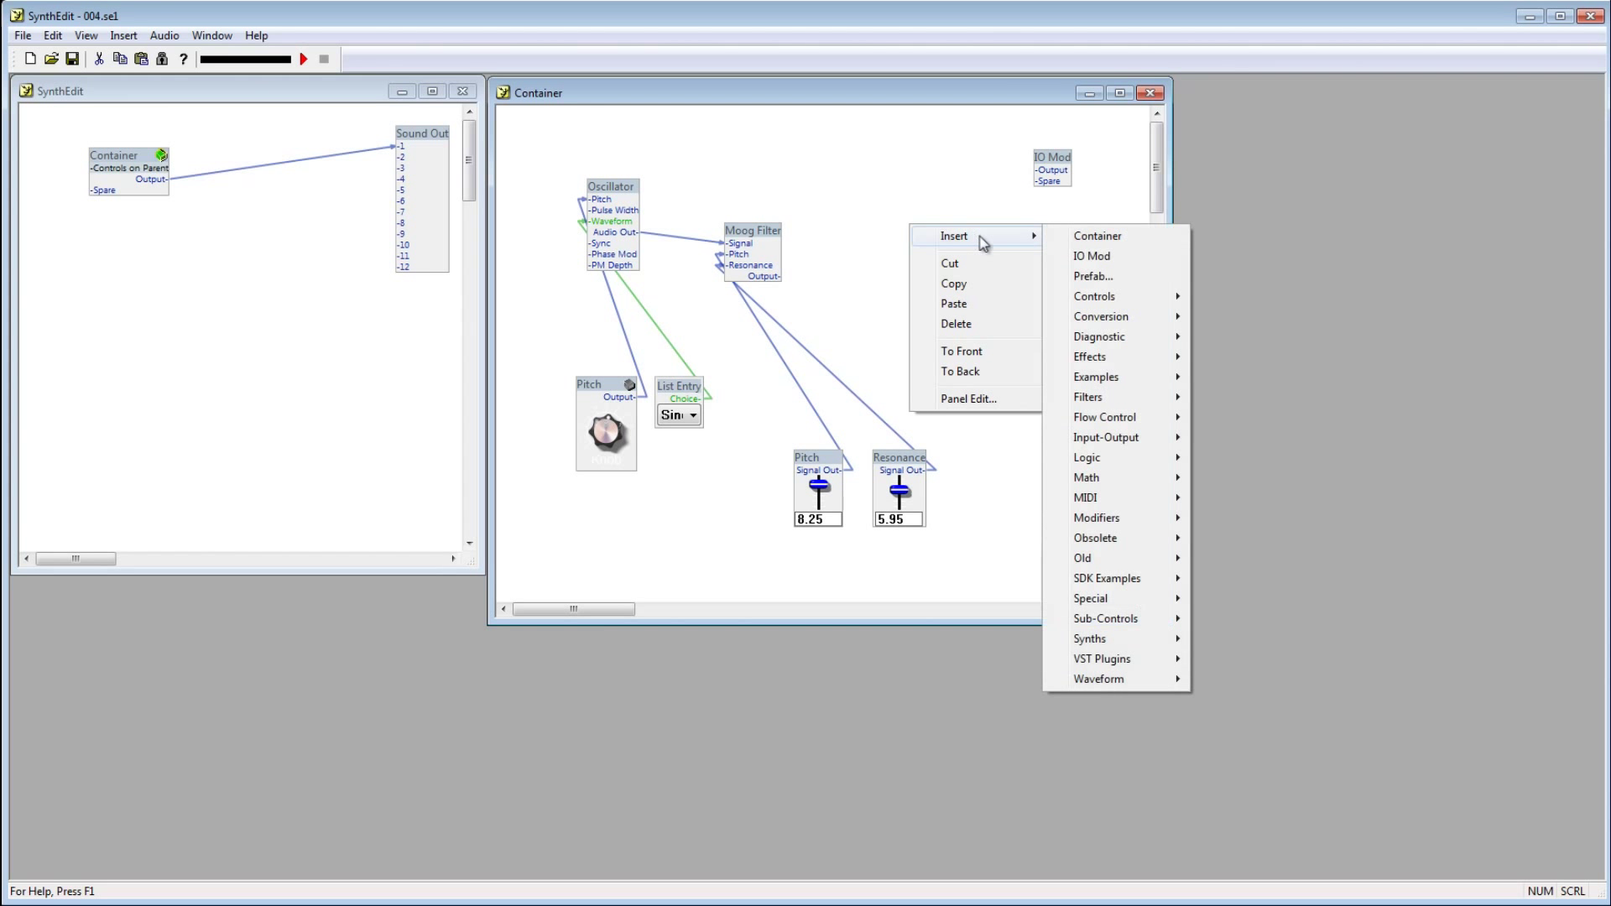
mouse_move(1096, 516)
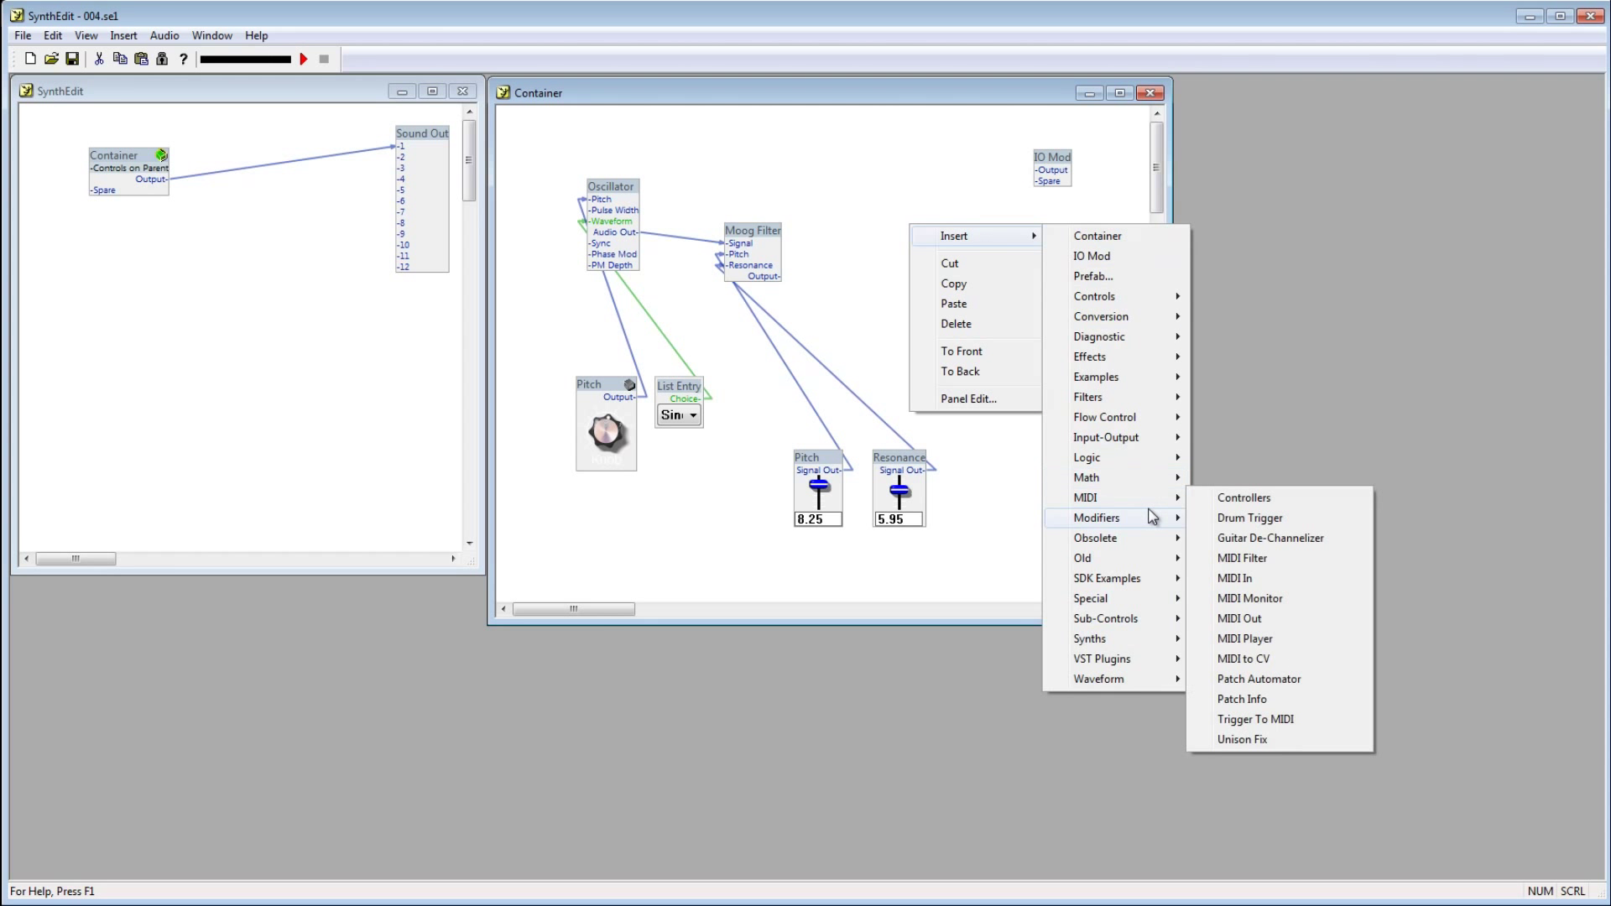
mouse_move(1096, 517)
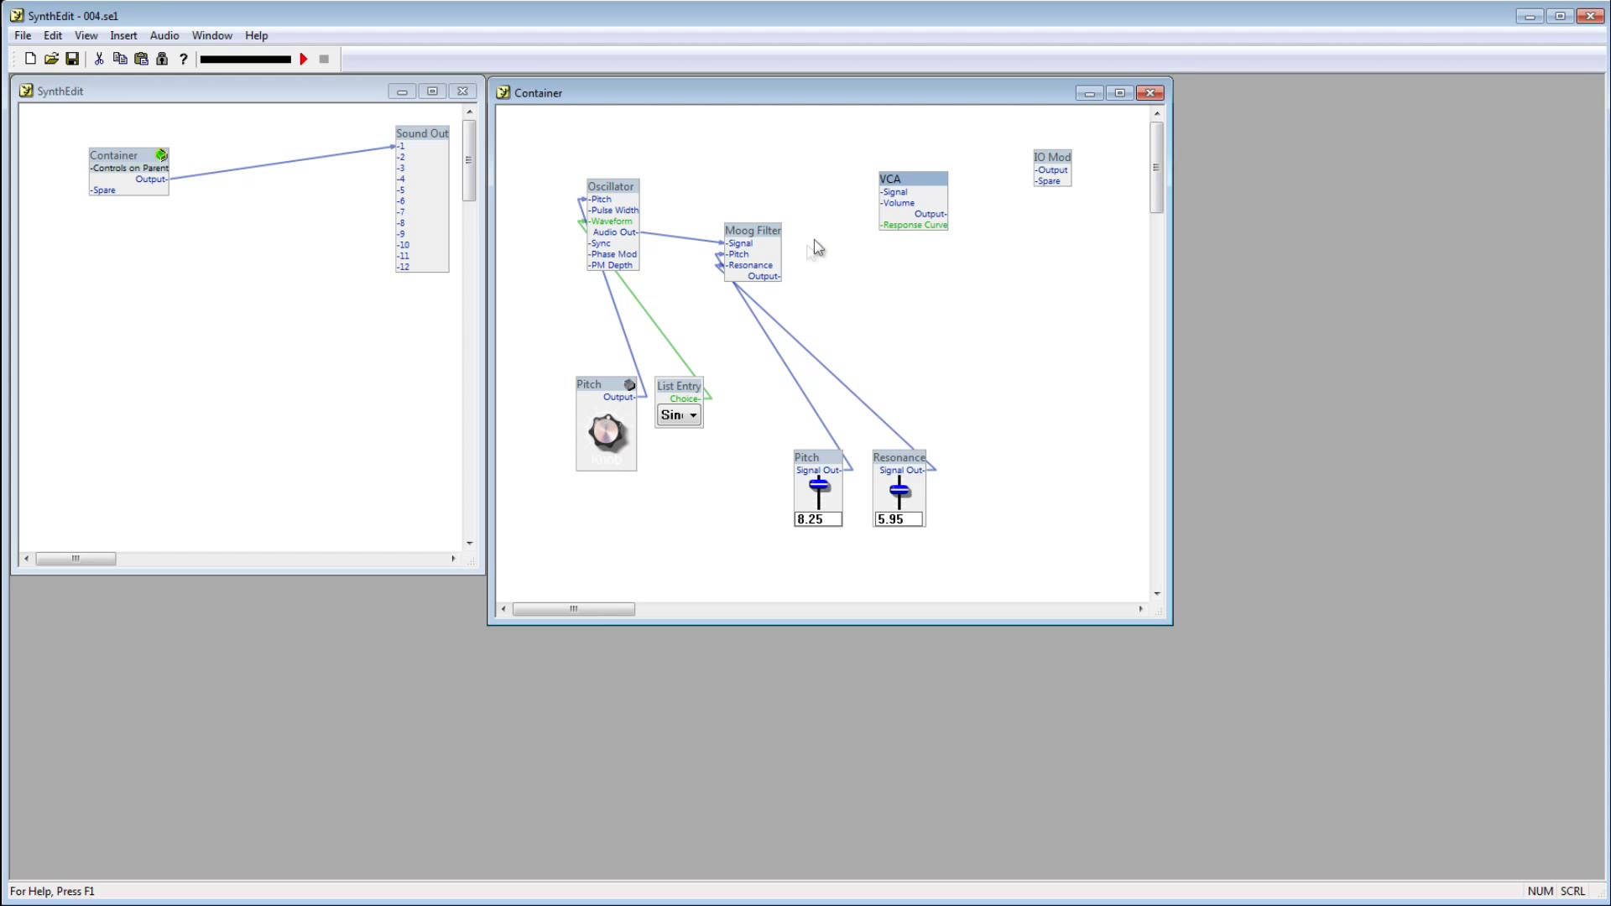
mouse_move(897, 197)
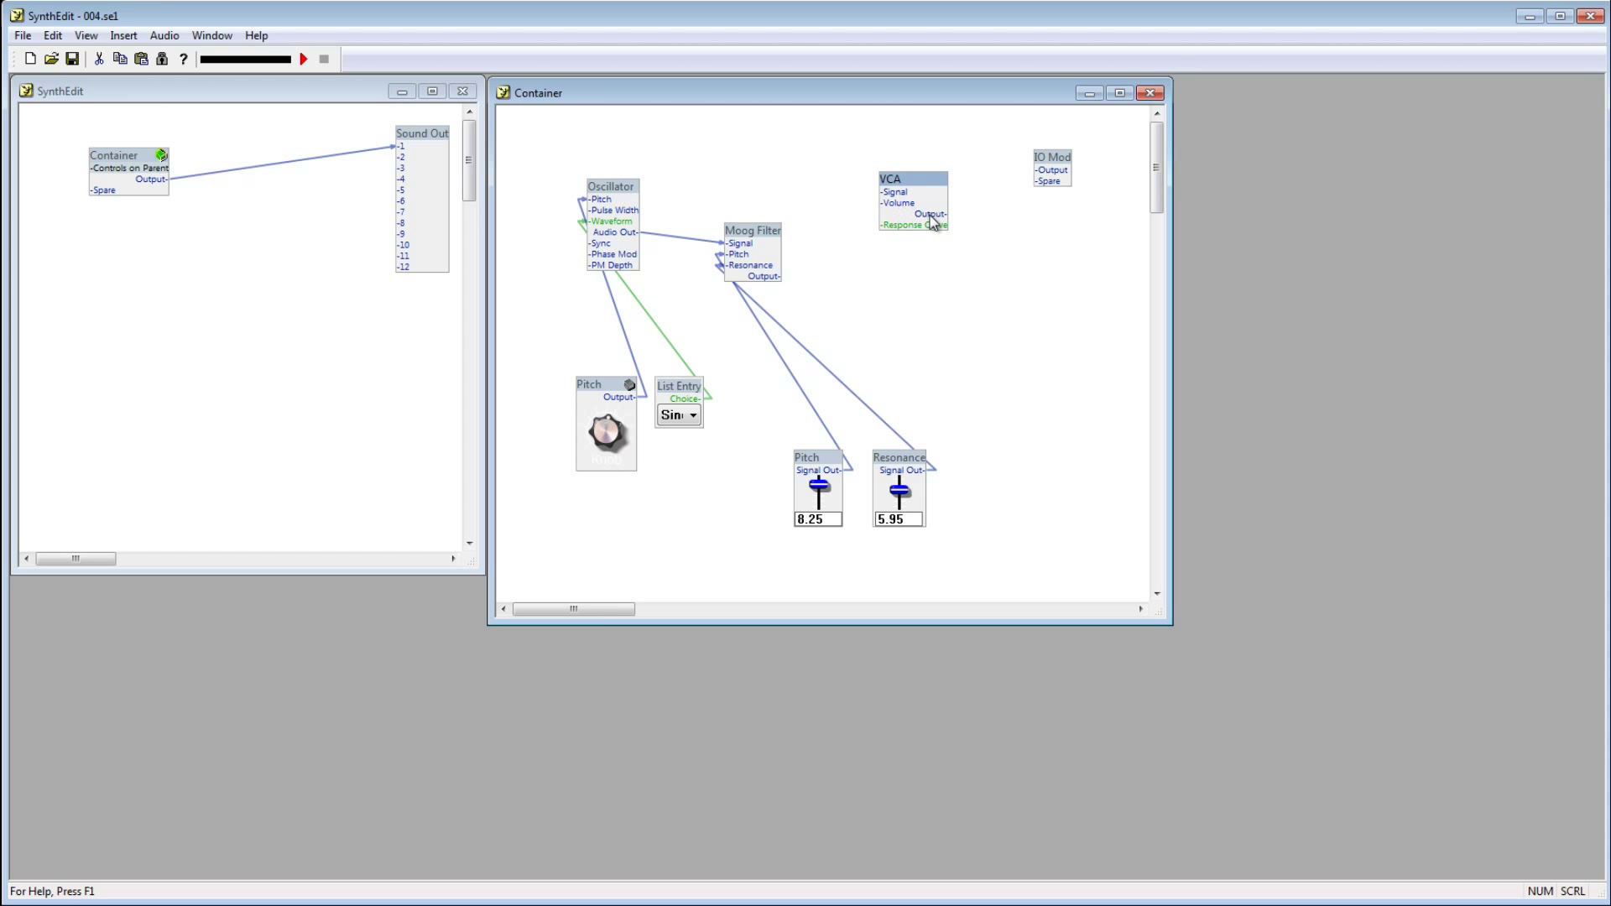
mouse_move(970, 313)
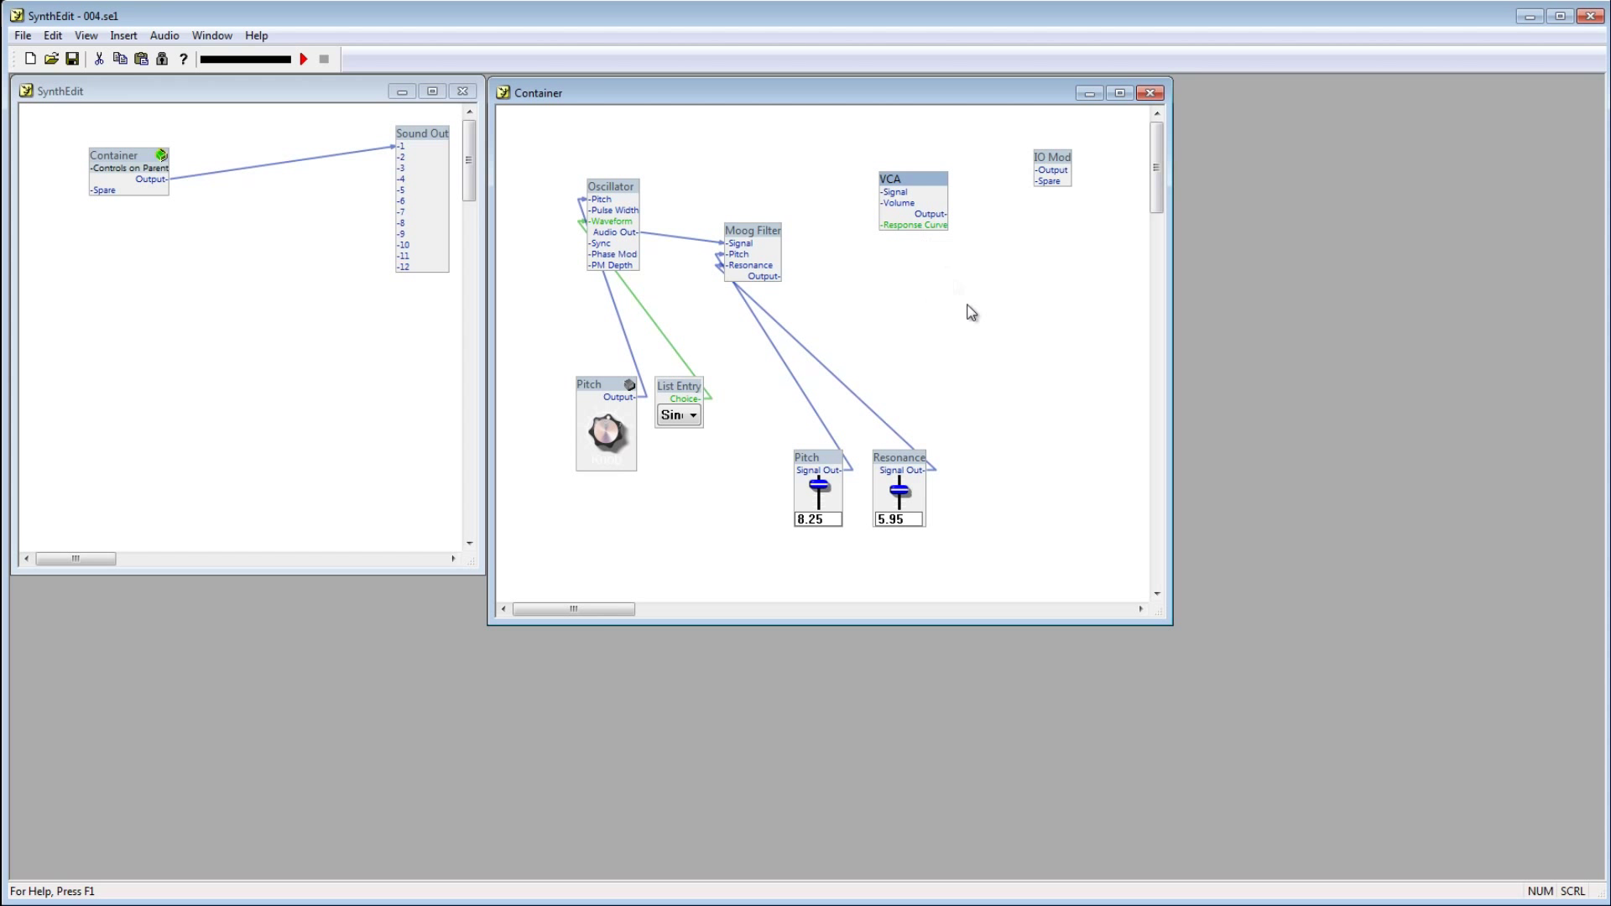
mouse_move(894, 202)
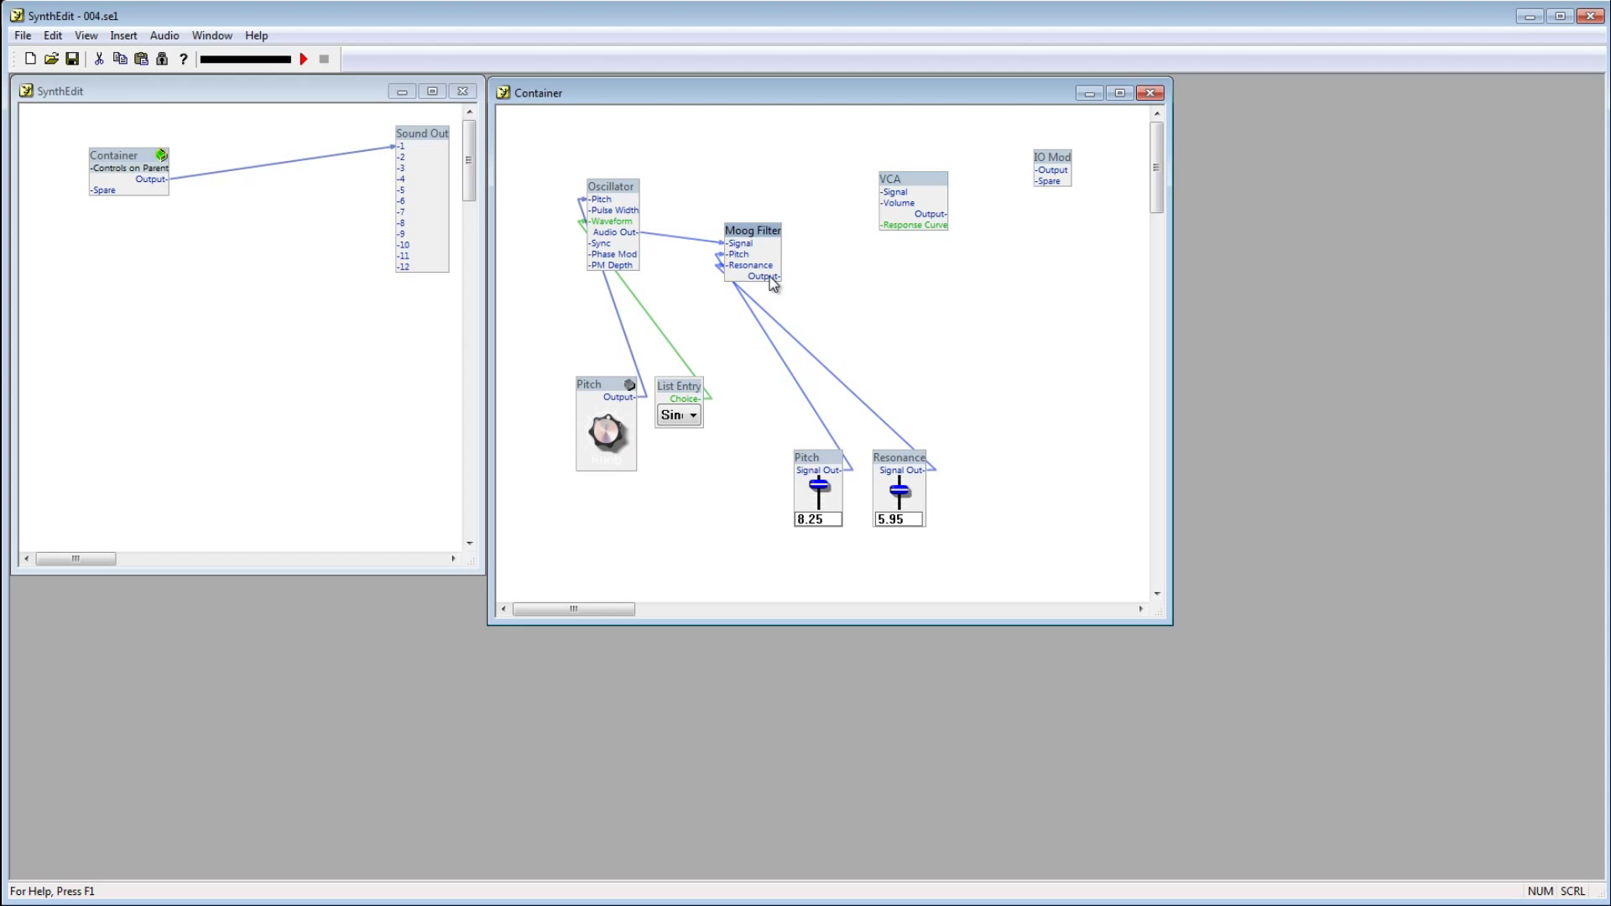
Step: Wire Moog Filter Output to VCA Signal, and VCA Output to IO Mod Output
left_click_drag(778, 276, 893, 193)
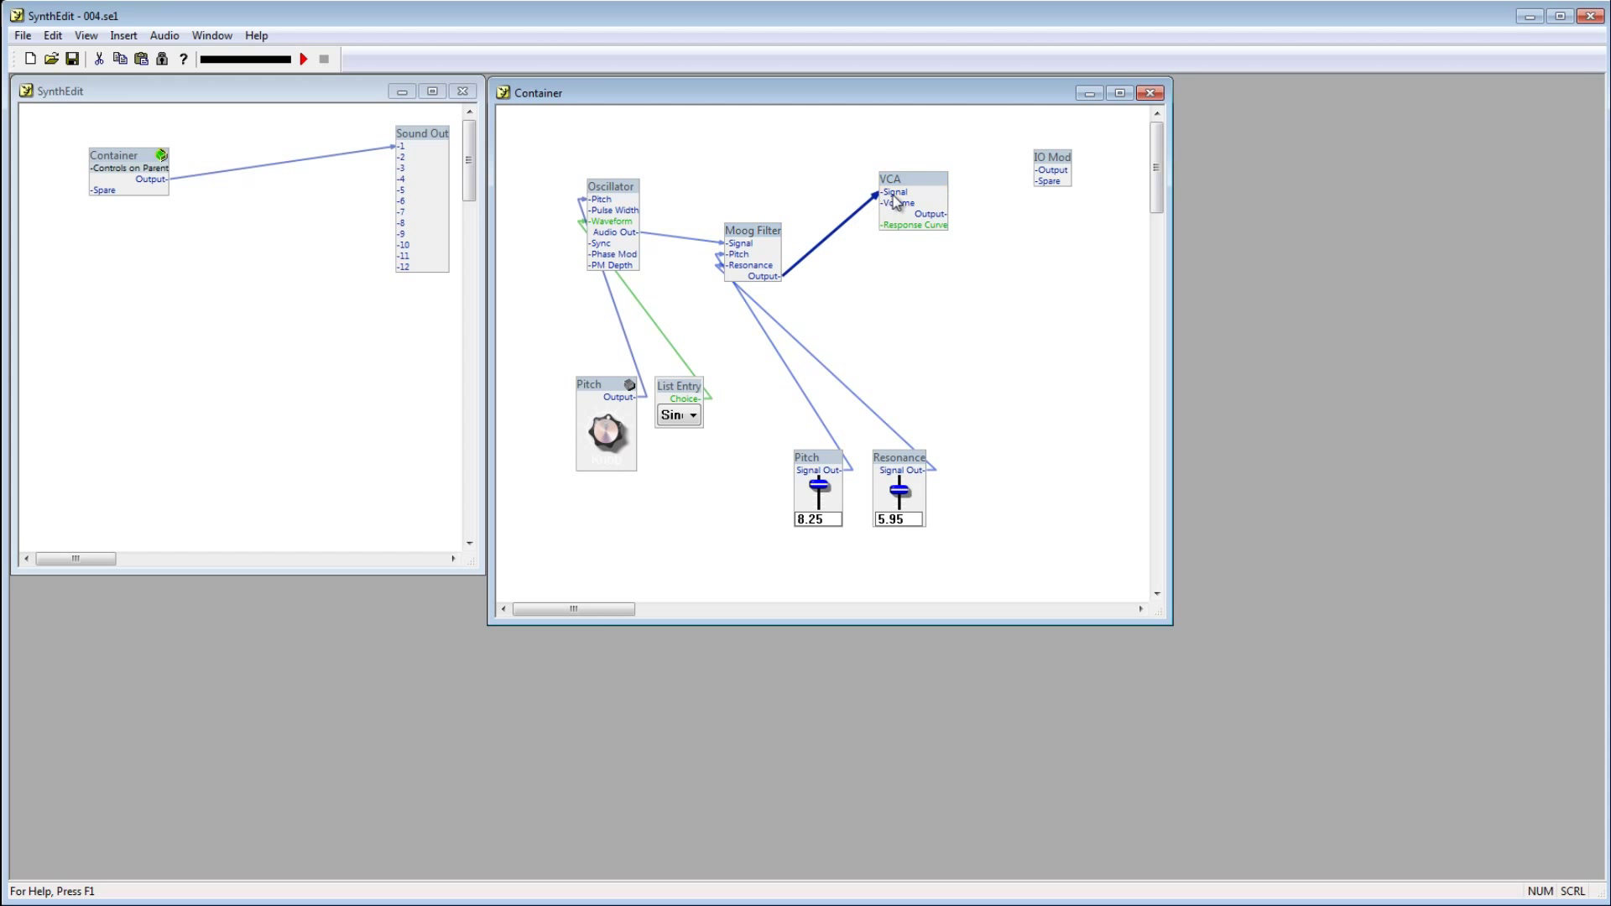
left_click_drag(914, 214, 1042, 170)
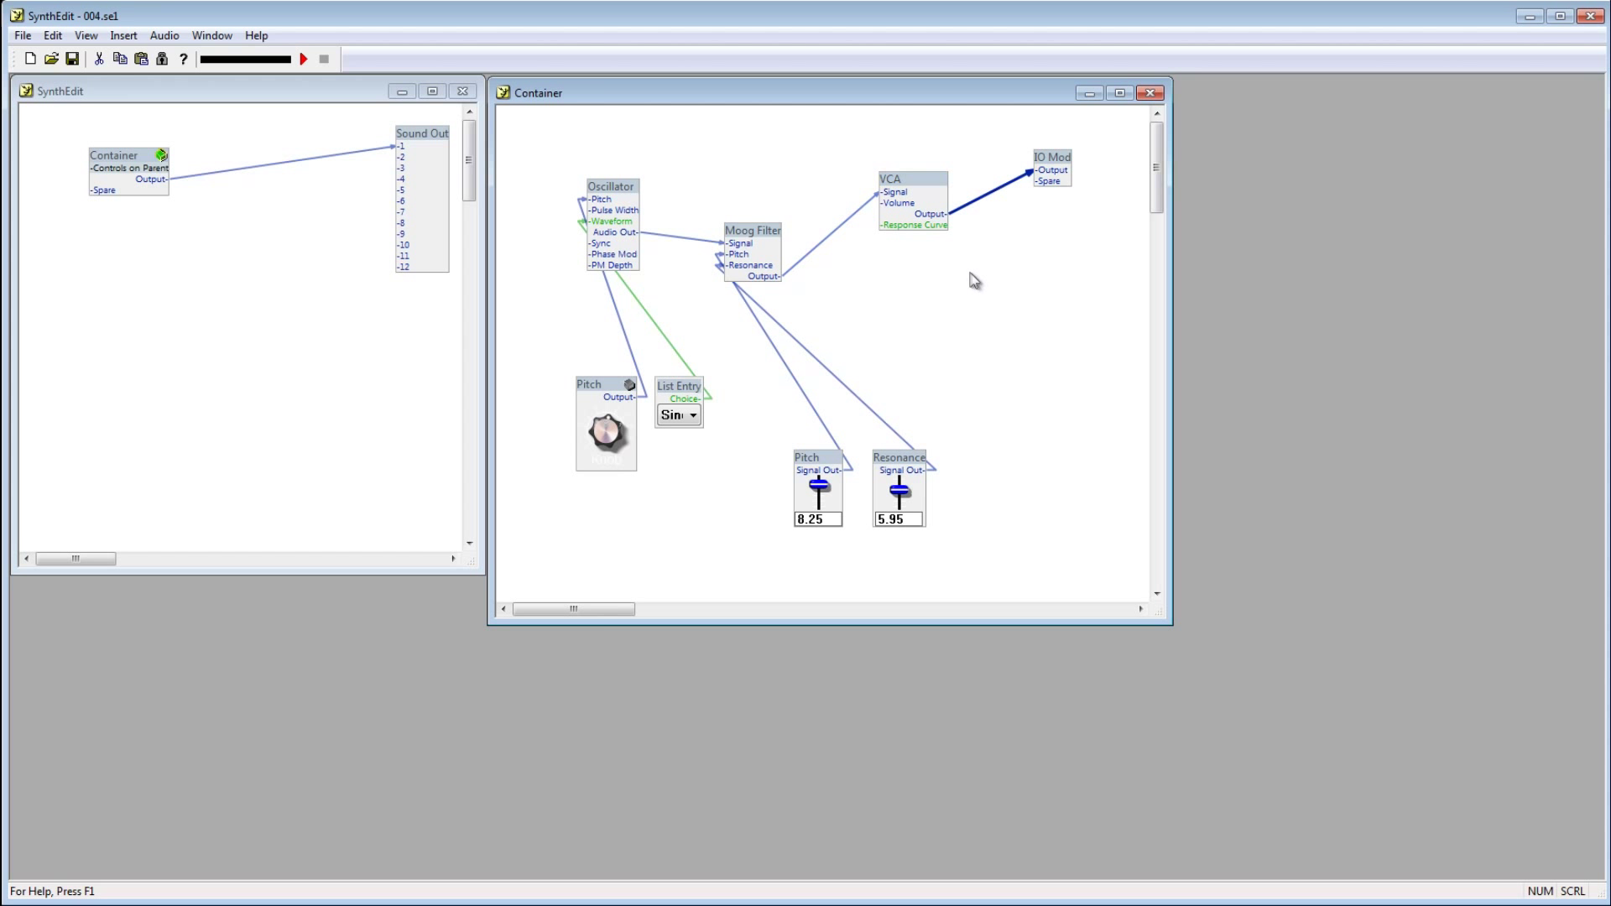
mouse_move(952, 285)
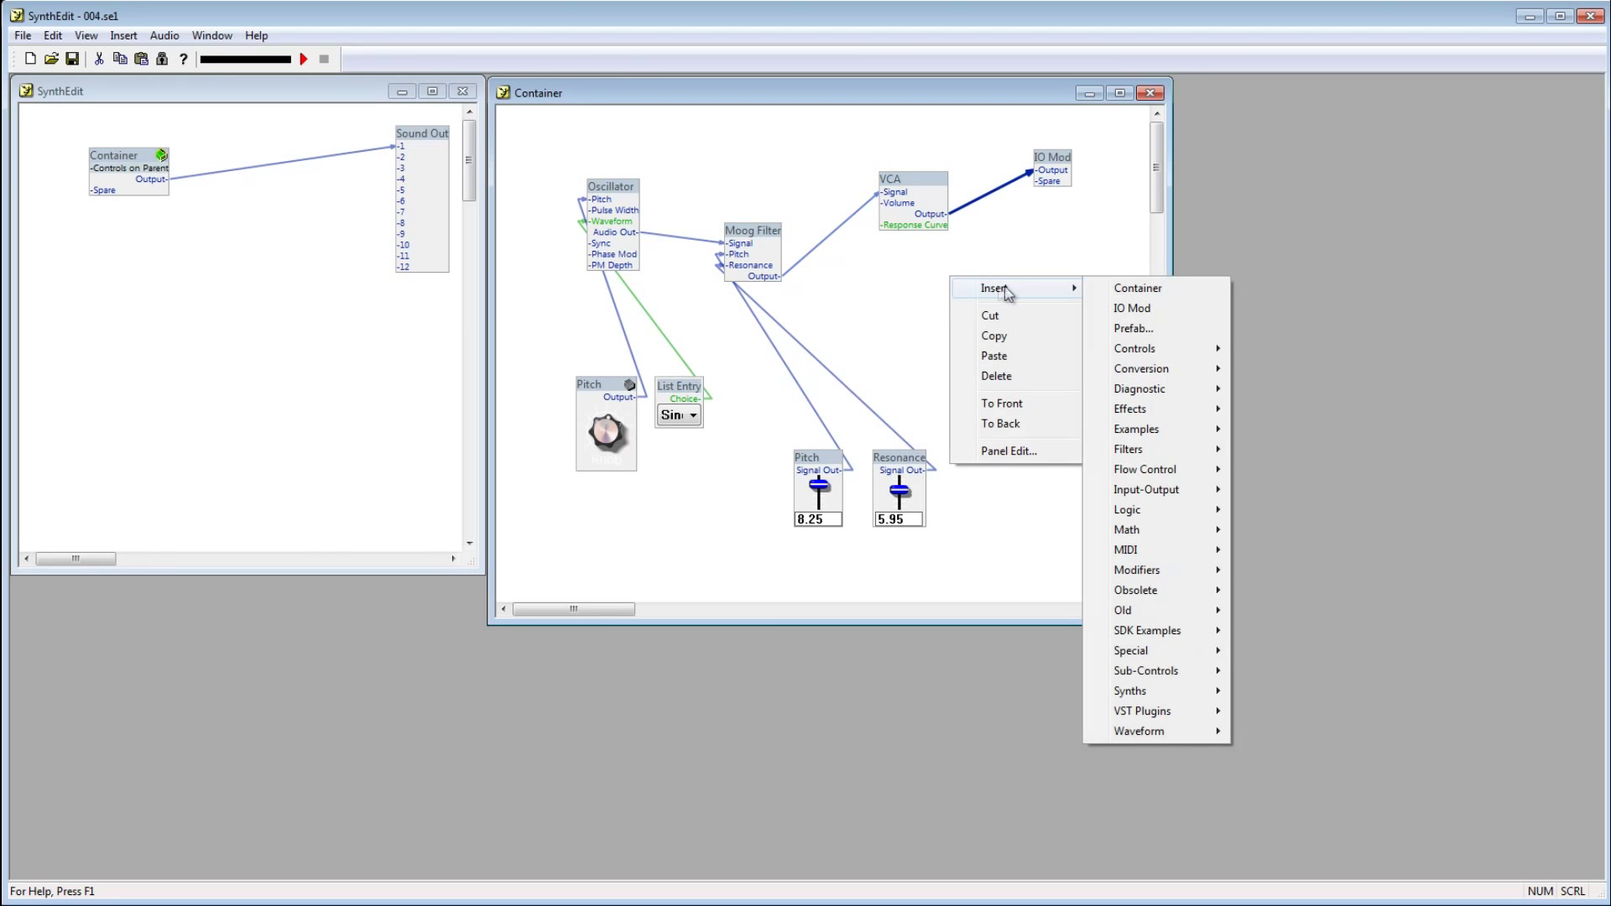
mouse_move(1154, 529)
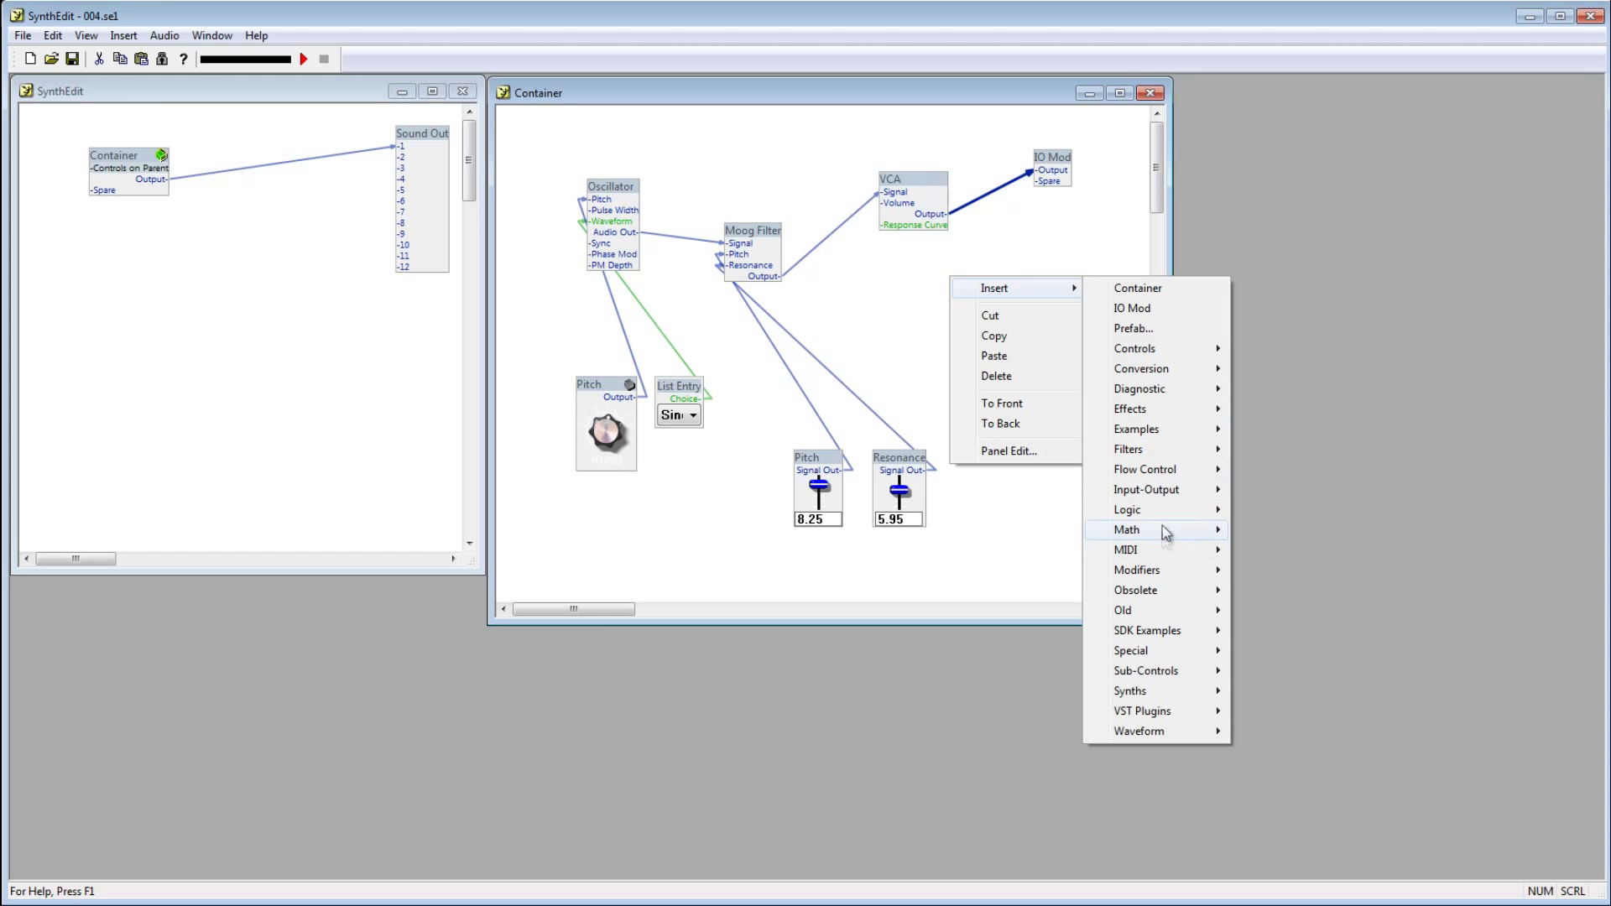
mouse_move(1135, 348)
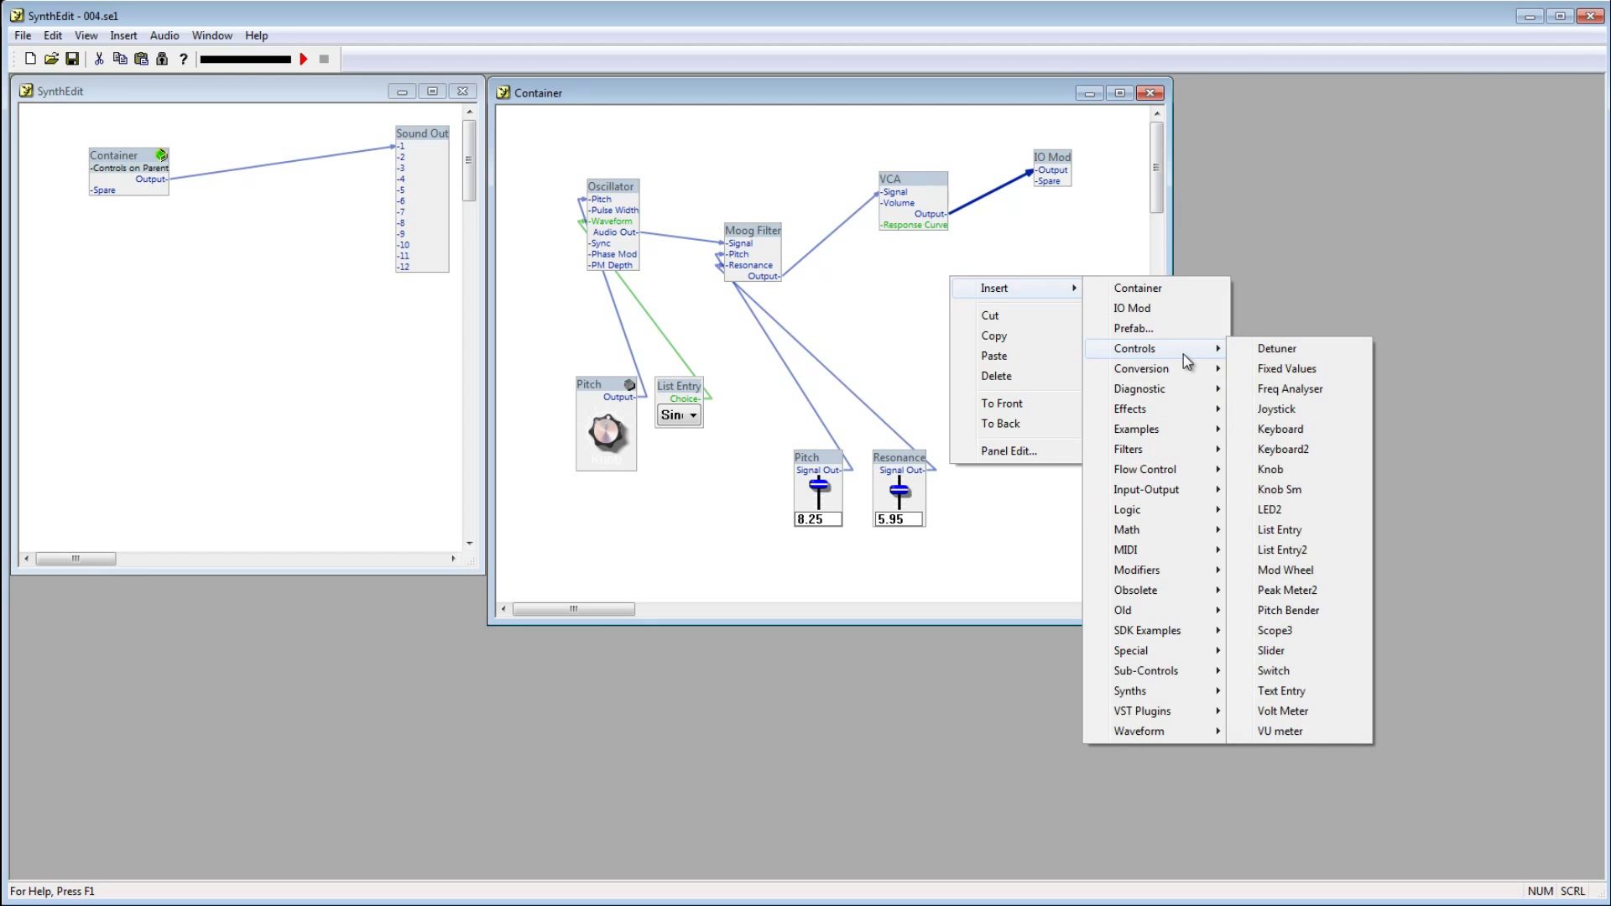
Step: Insert a Knob control from the Controls menu into the container patch
left_click(1269, 470)
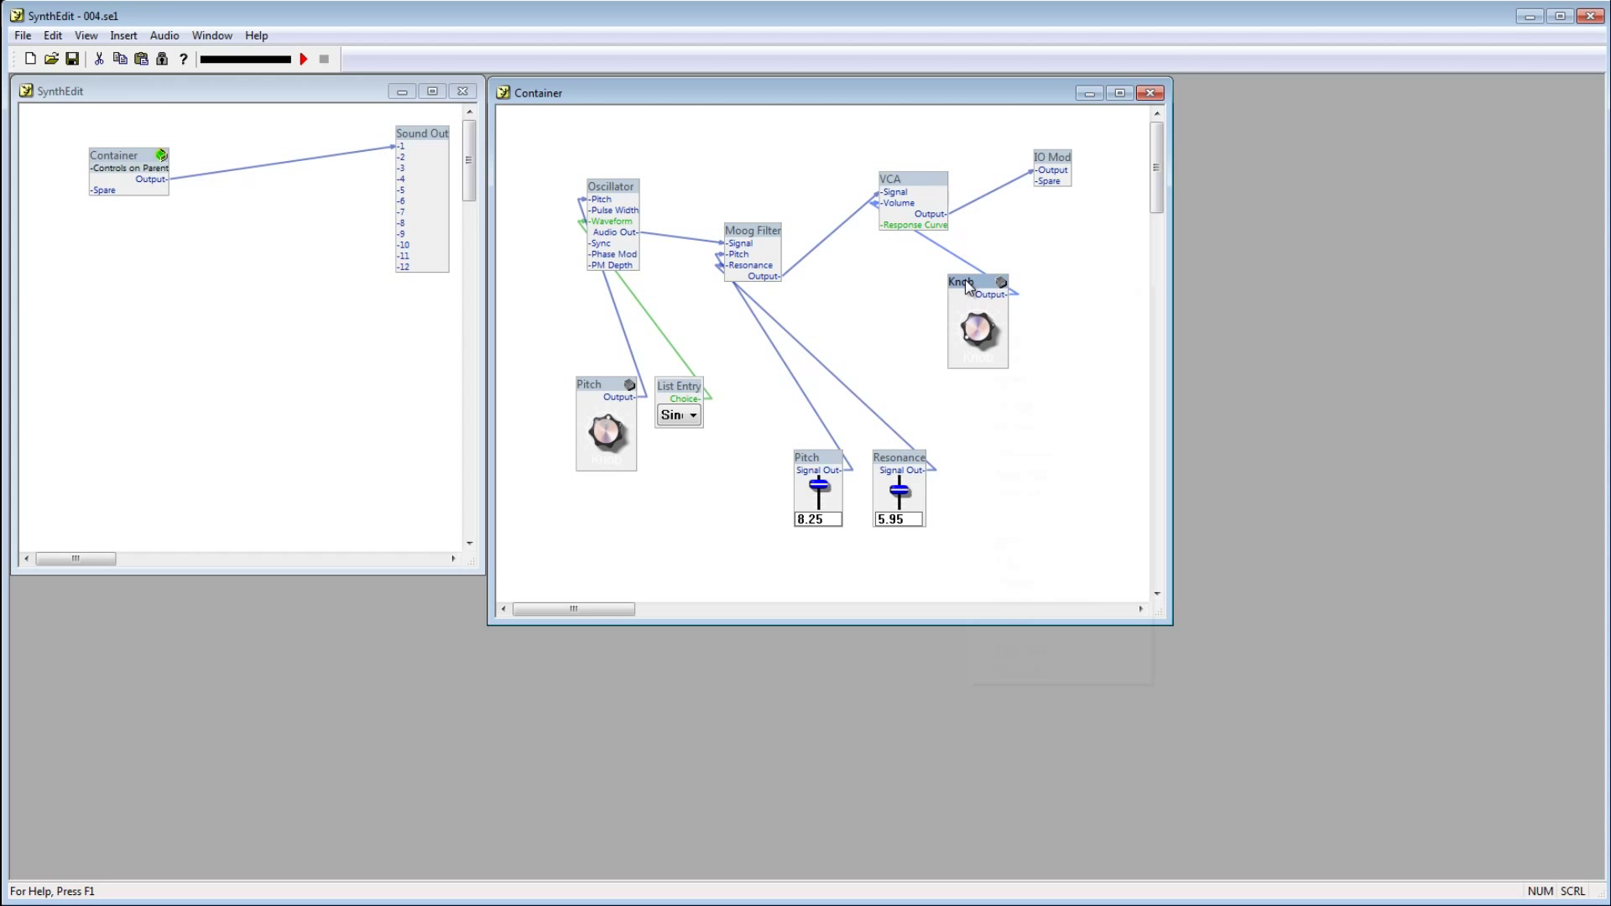
Step: Retitle the new knob 'Volume' in its Properties dialog and close it
right_click(974, 282)
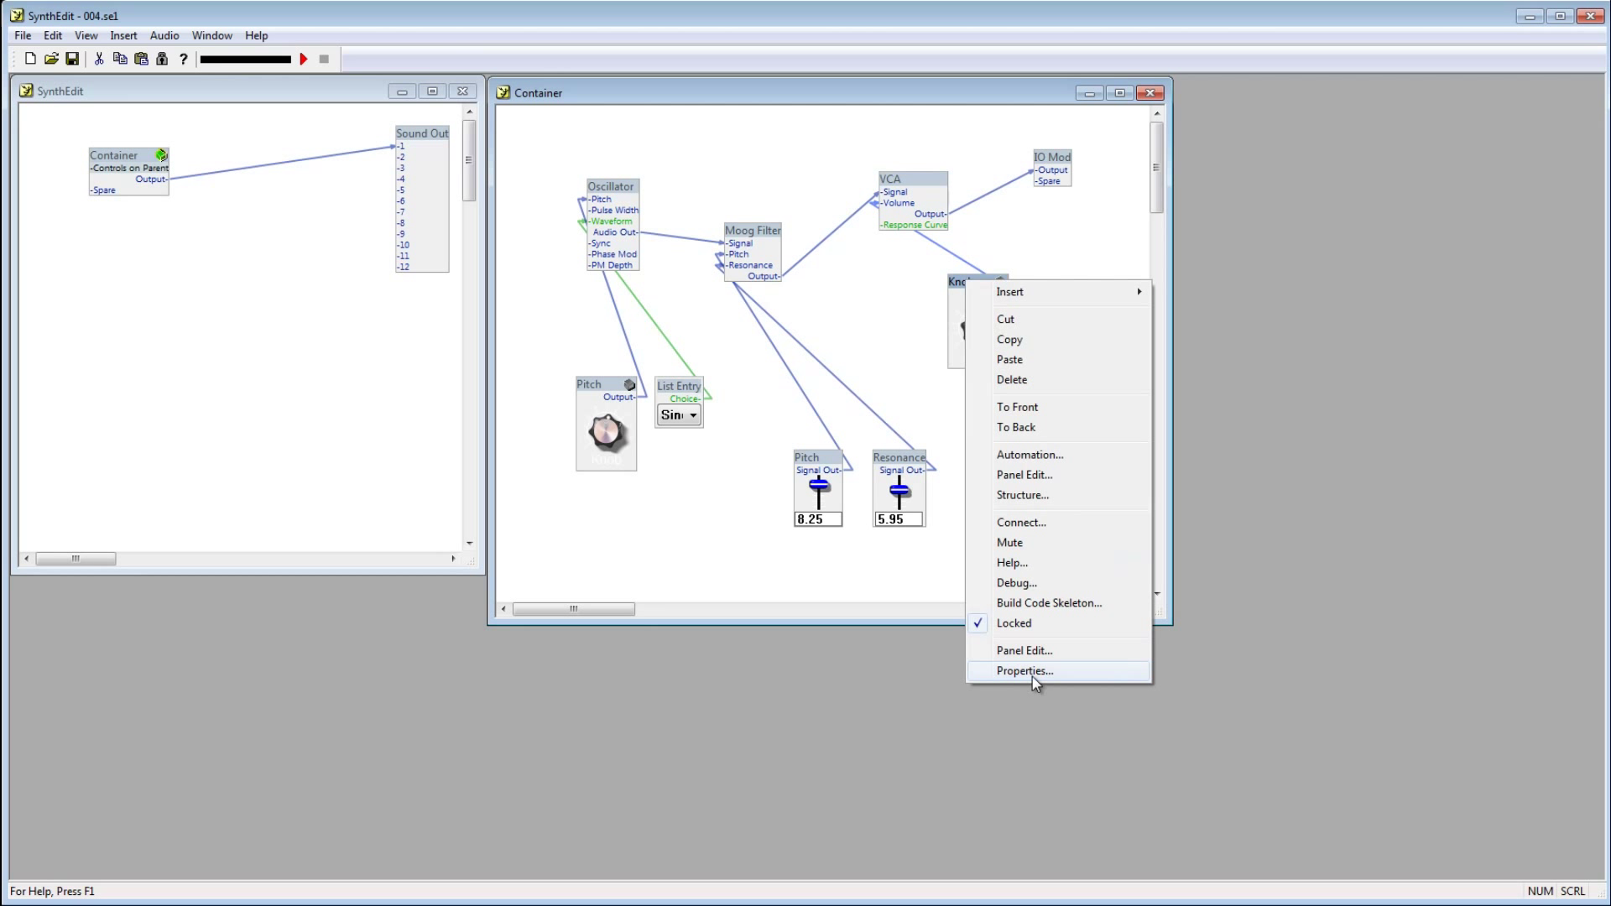
left_click(1021, 671)
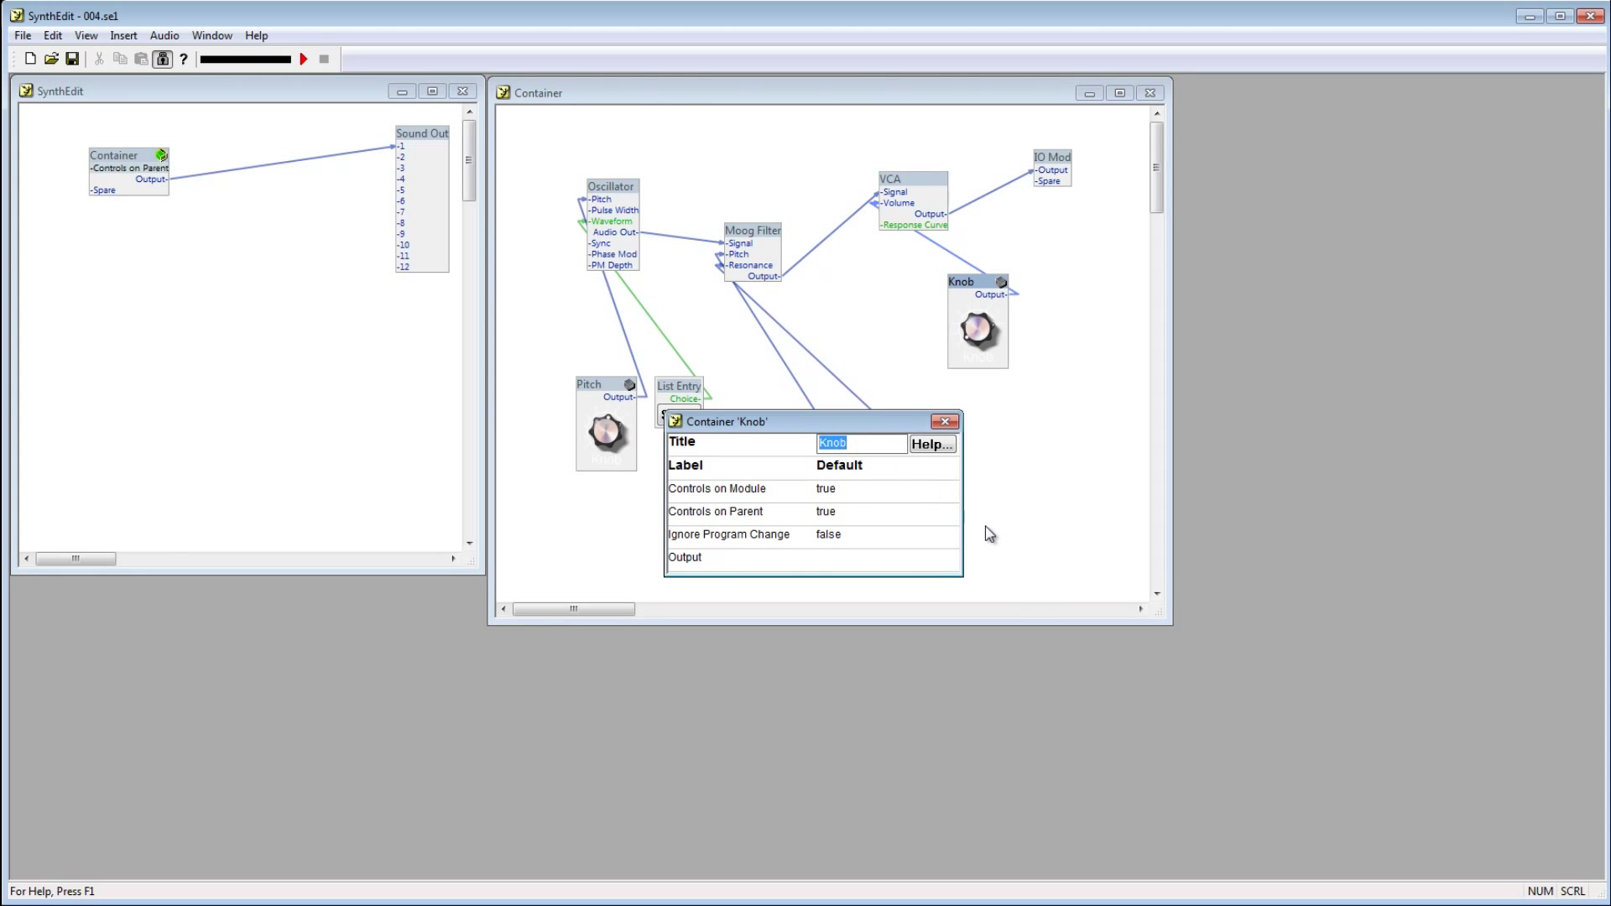
type("Volume")
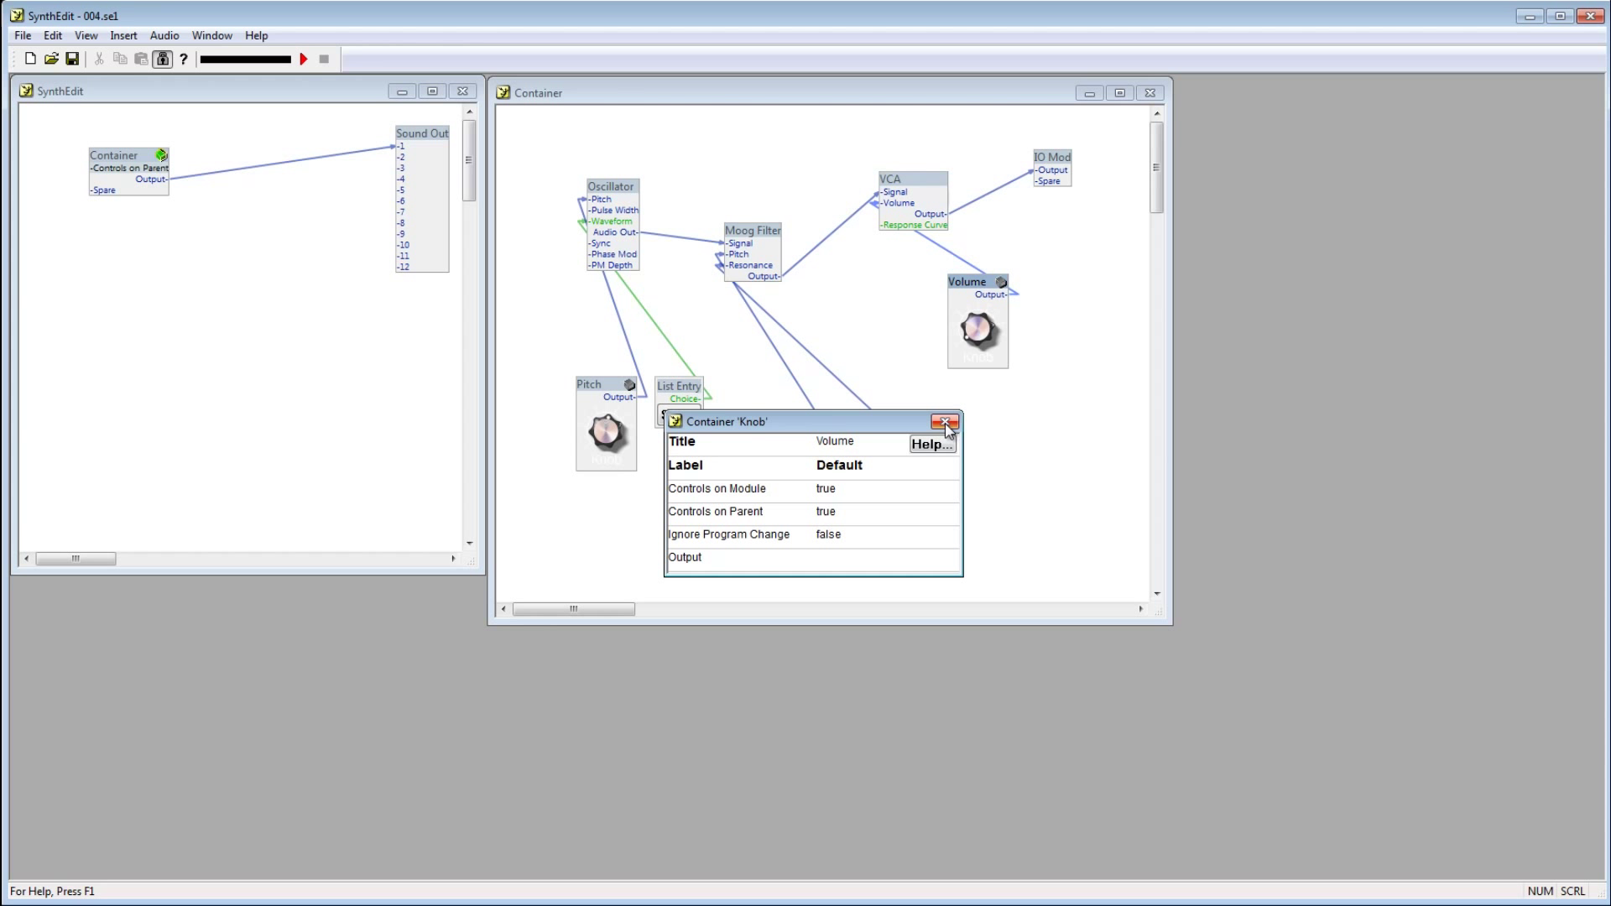
left_click(944, 421)
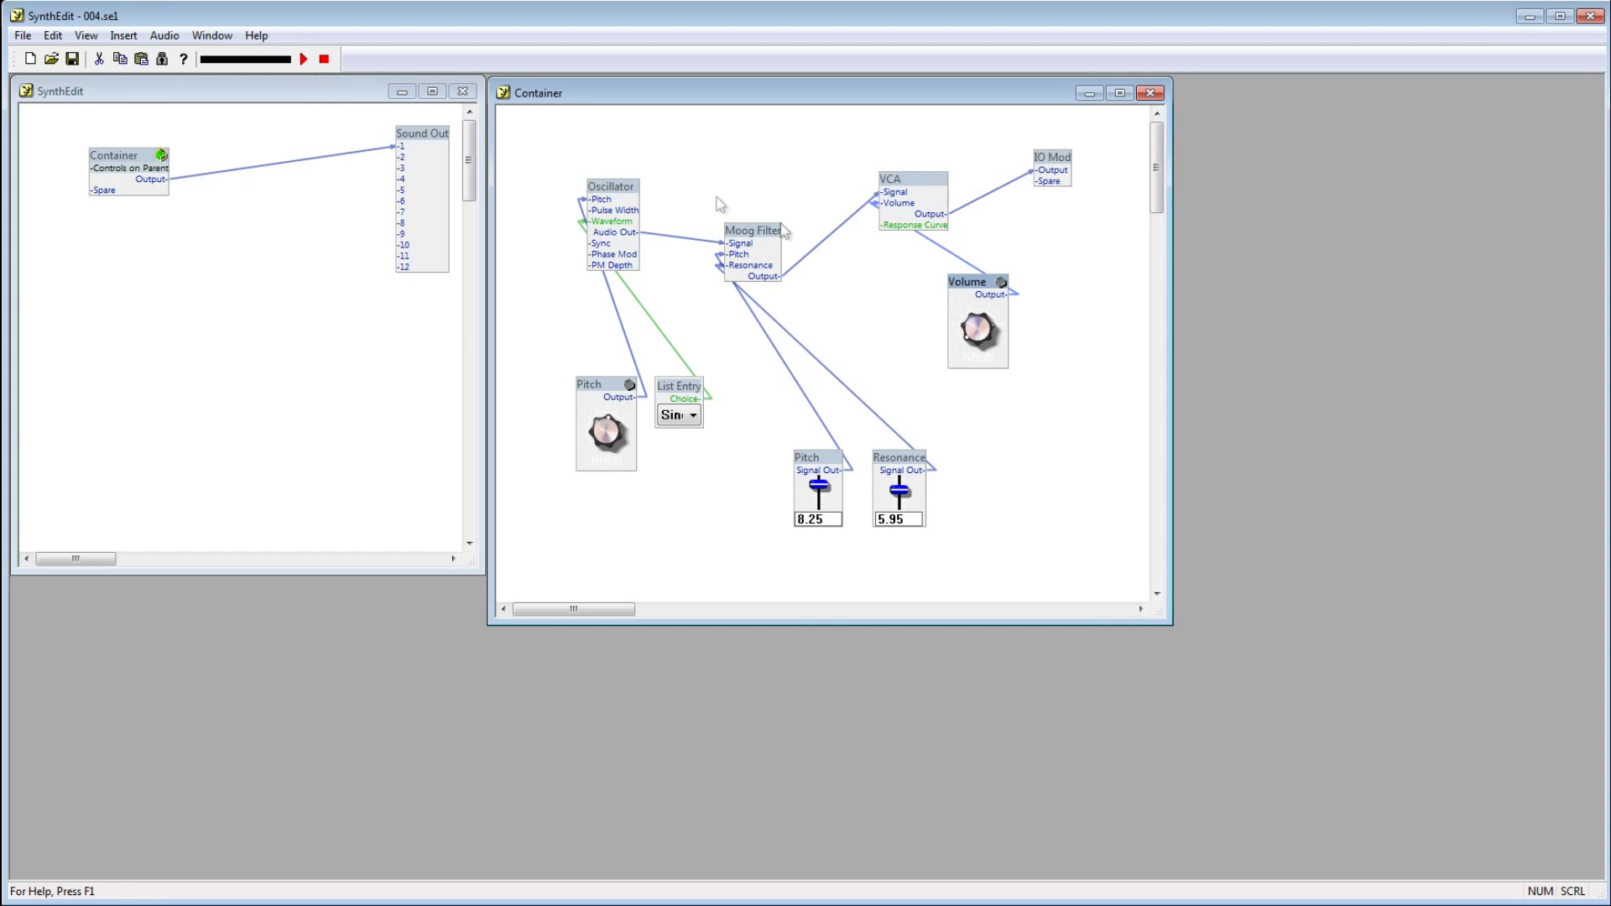
mouse_move(976, 327)
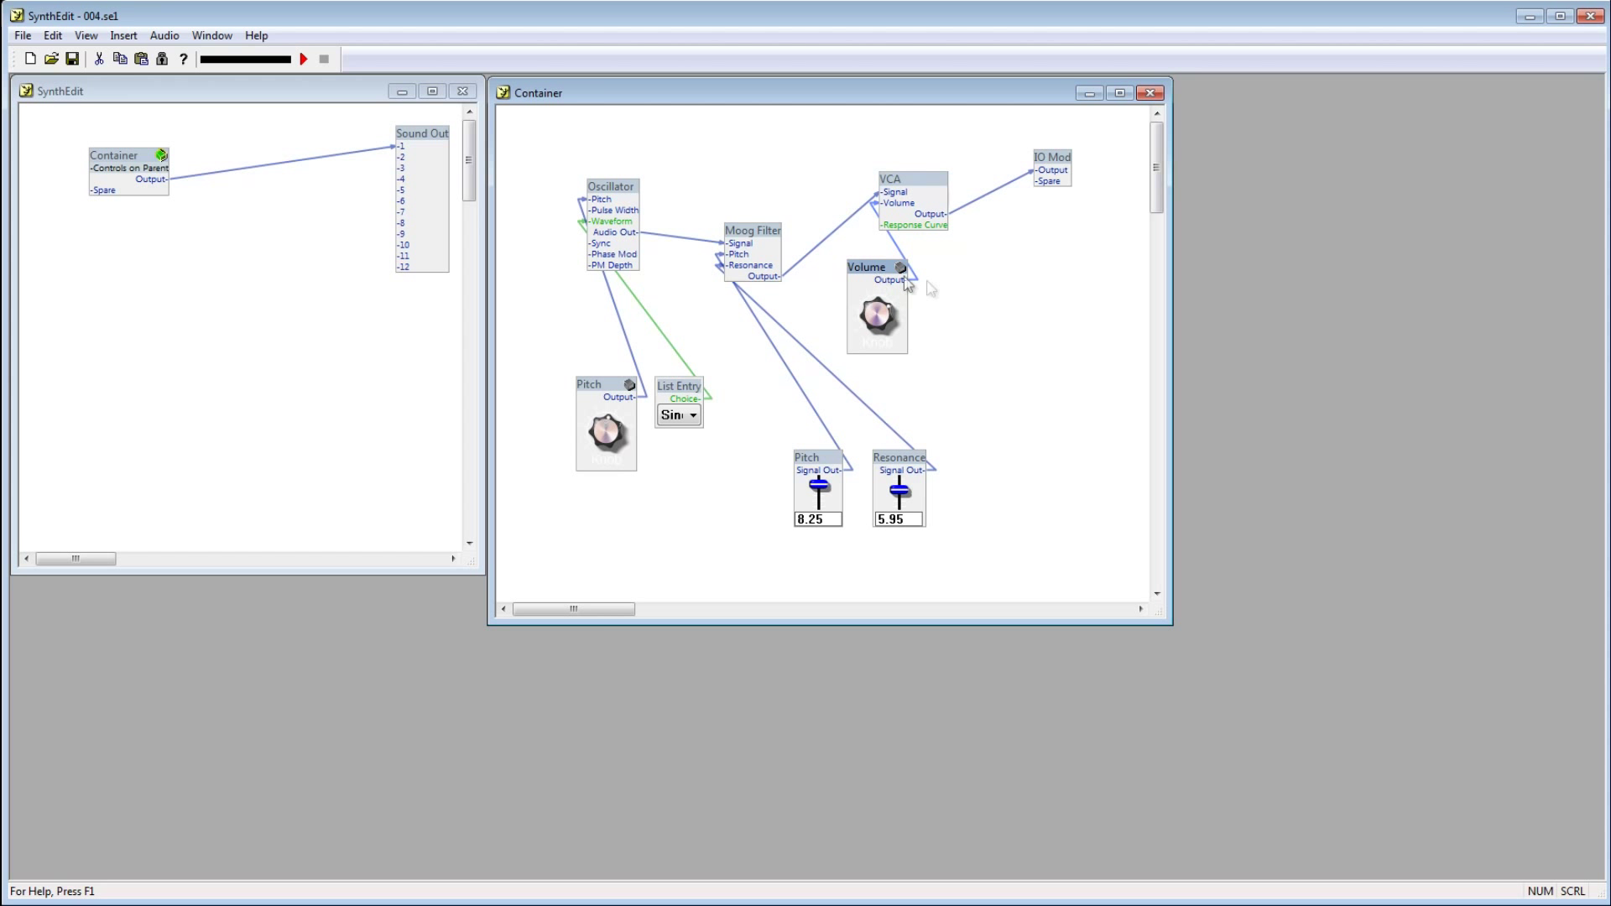
Step: Insert a List Entry control and drag it beside the Volume knob
right_click(906, 285)
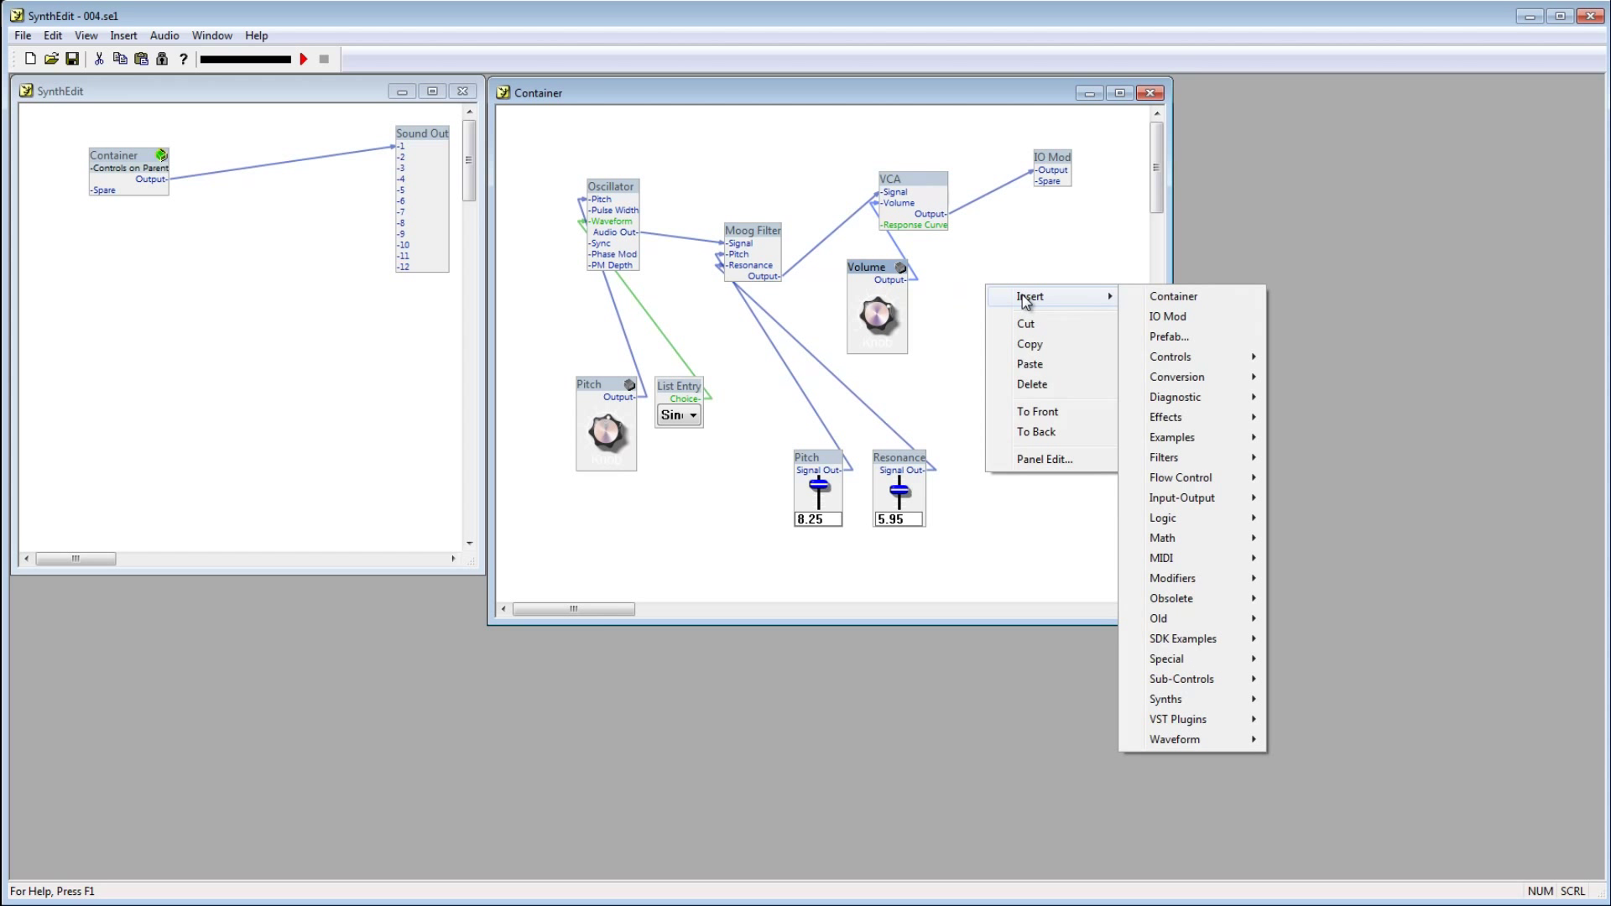
mouse_move(1171, 357)
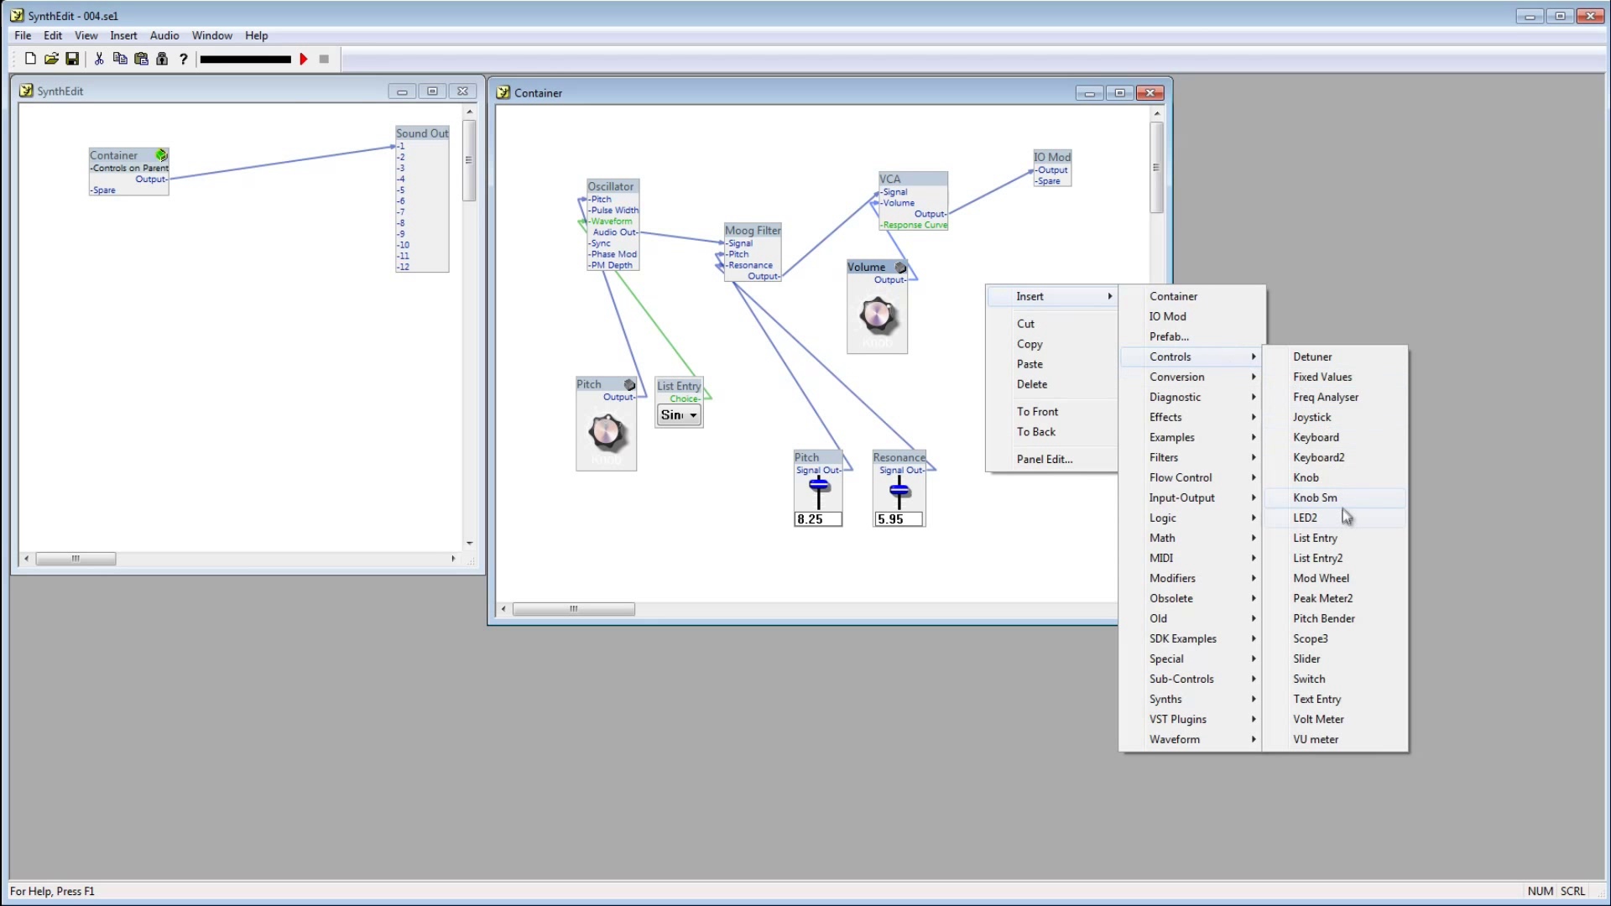
left_click(1314, 537)
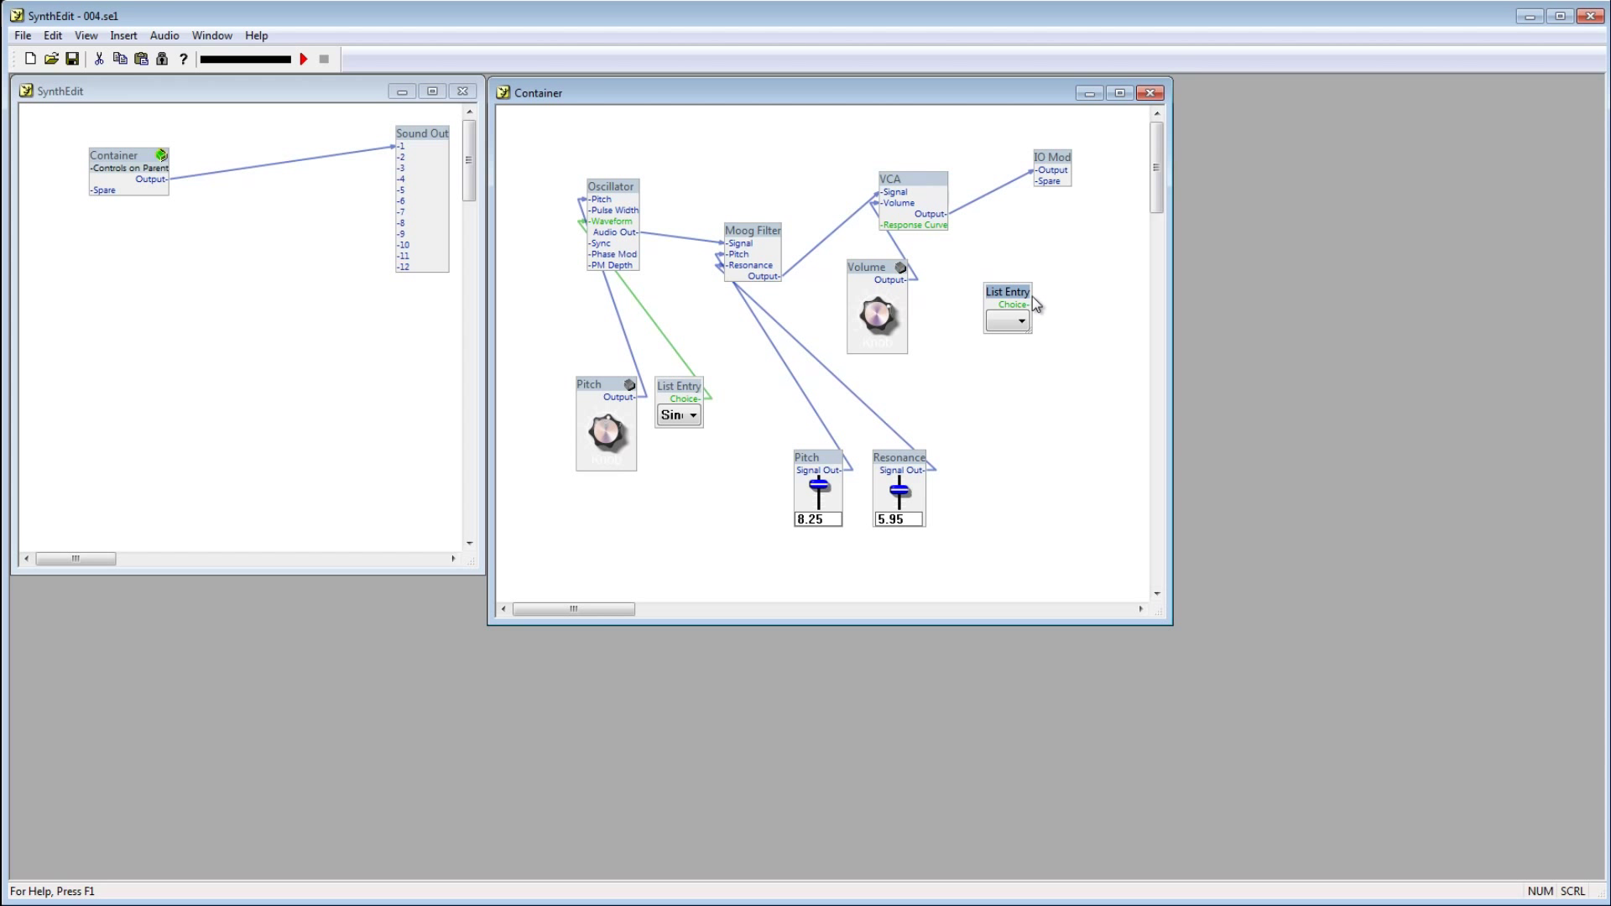
left_click_drag(1006, 291, 949, 268)
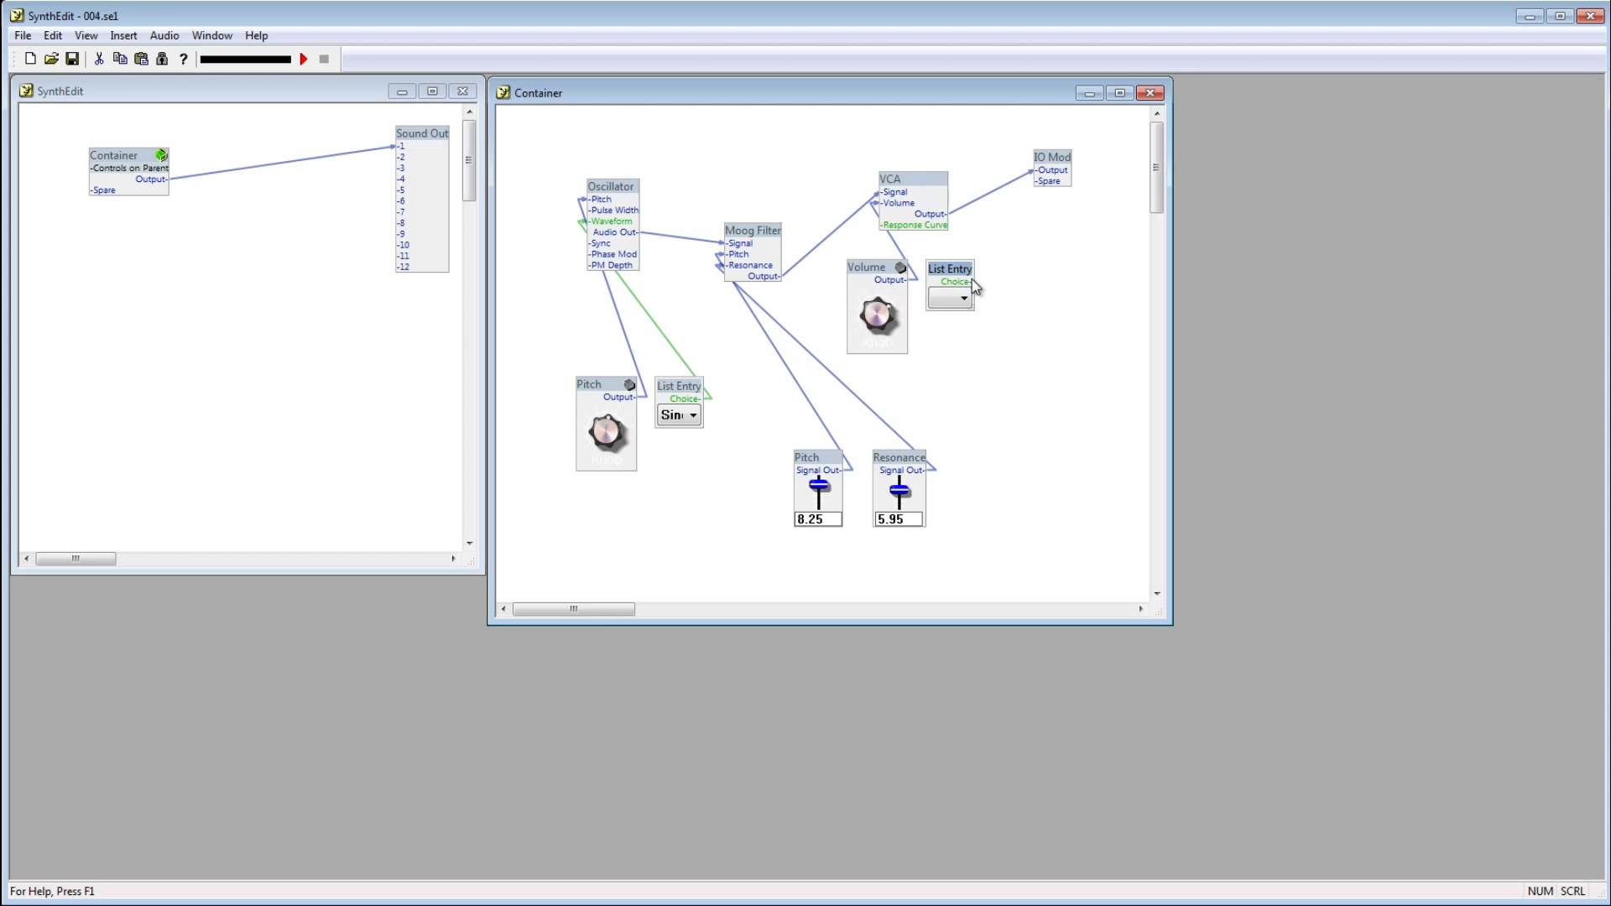
mouse_move(919, 238)
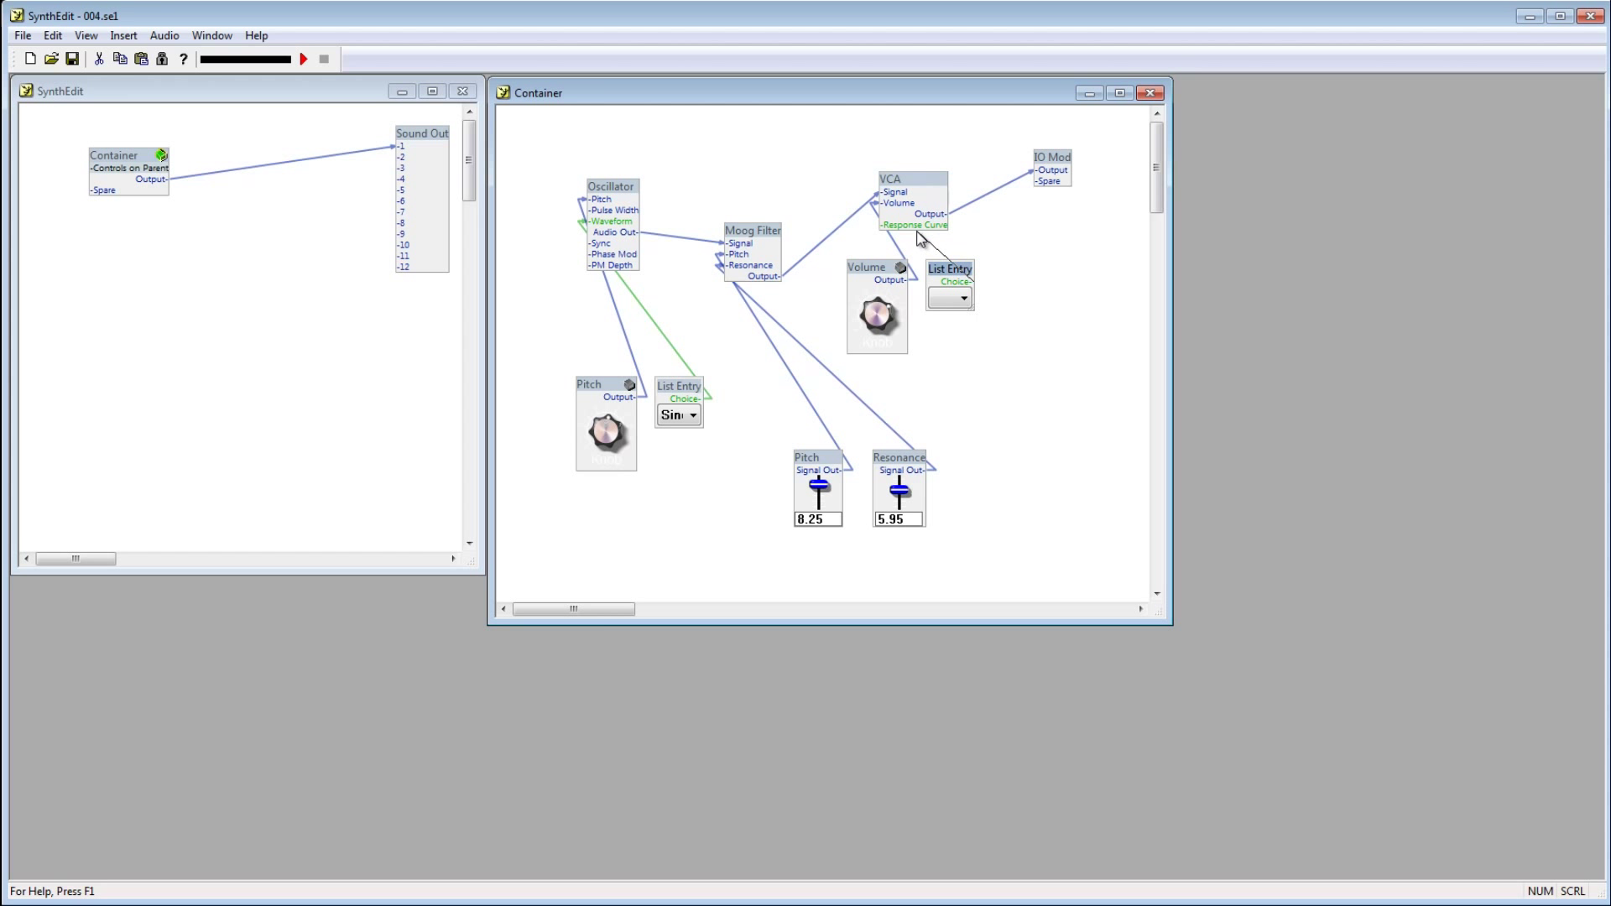
Step: Link the List Entry to VCA Response Curve, choosing Linear, then Exponential
left_click(949, 298)
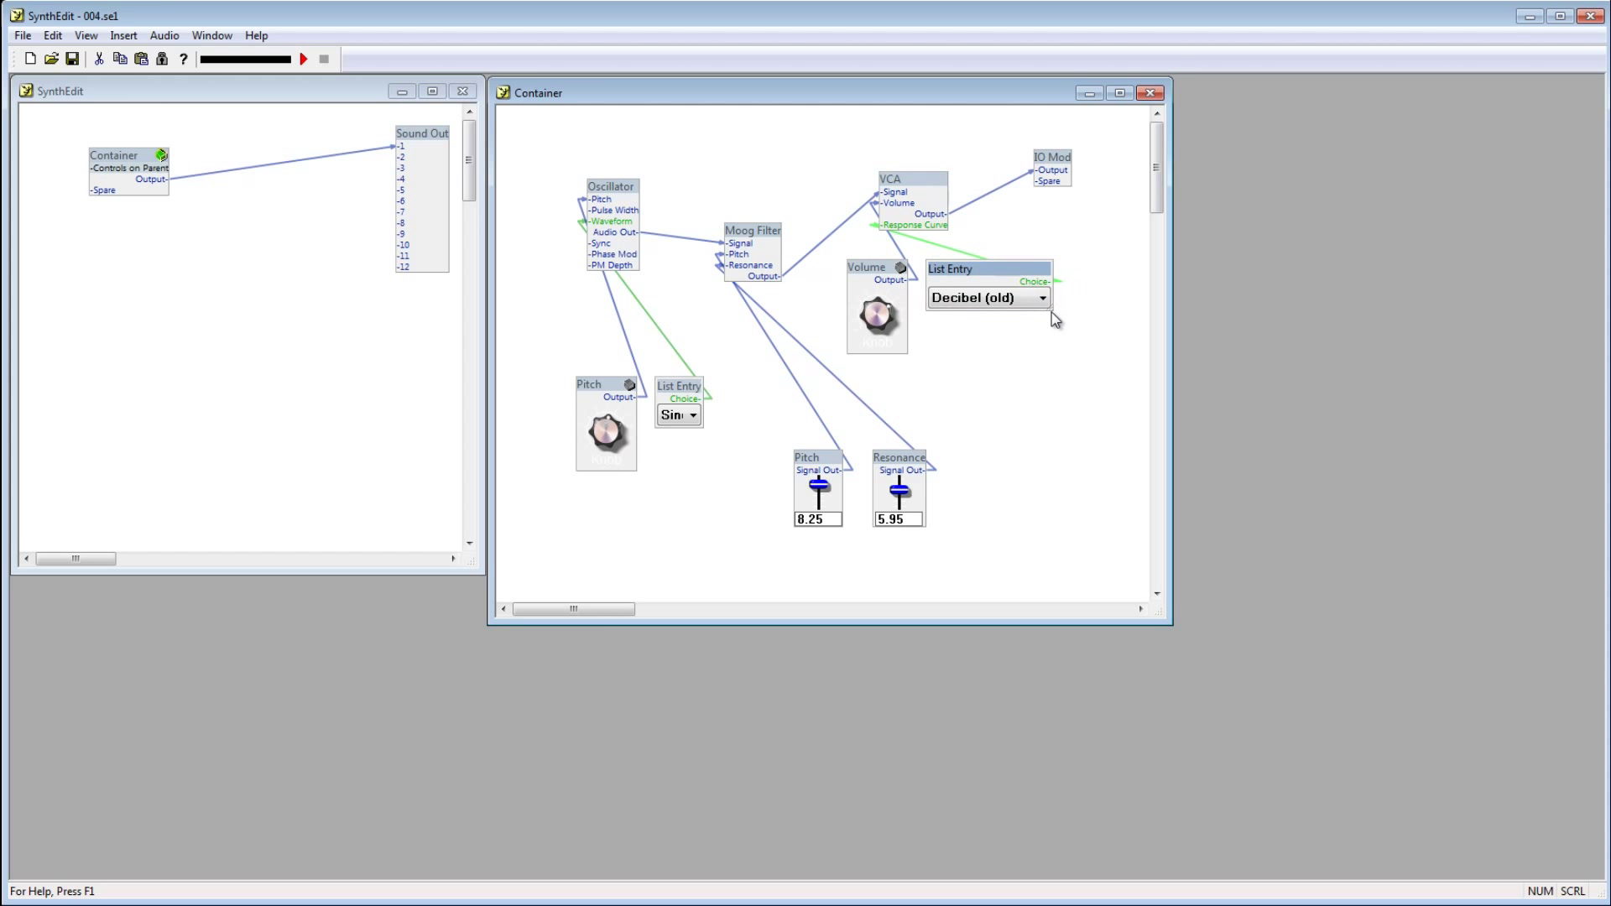
left_click(1040, 298)
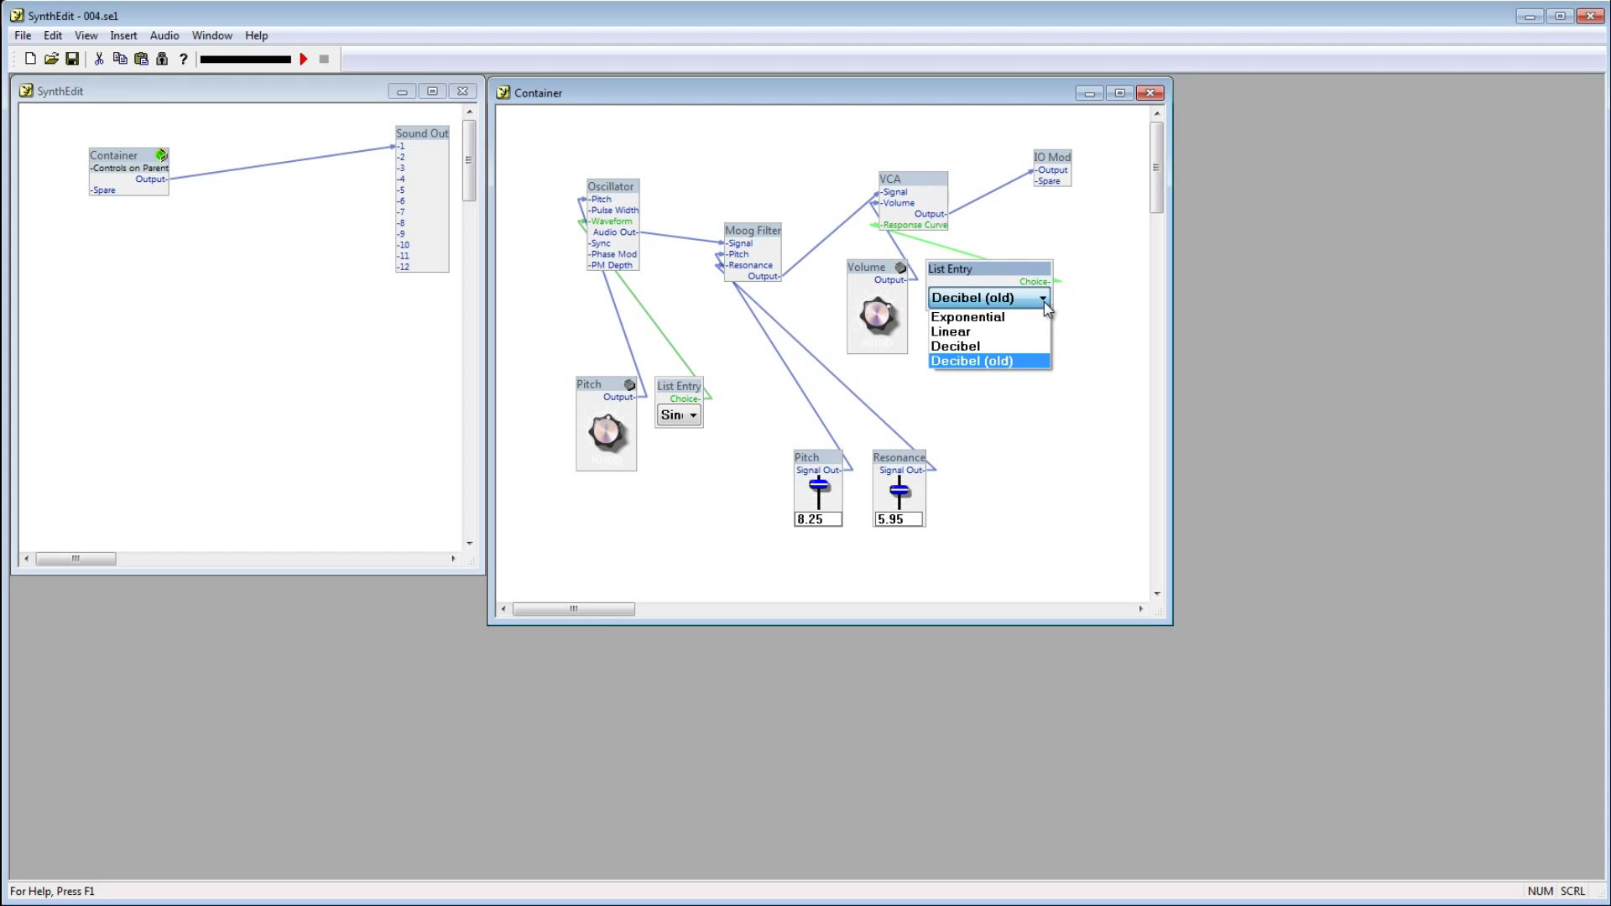
left_click(949, 330)
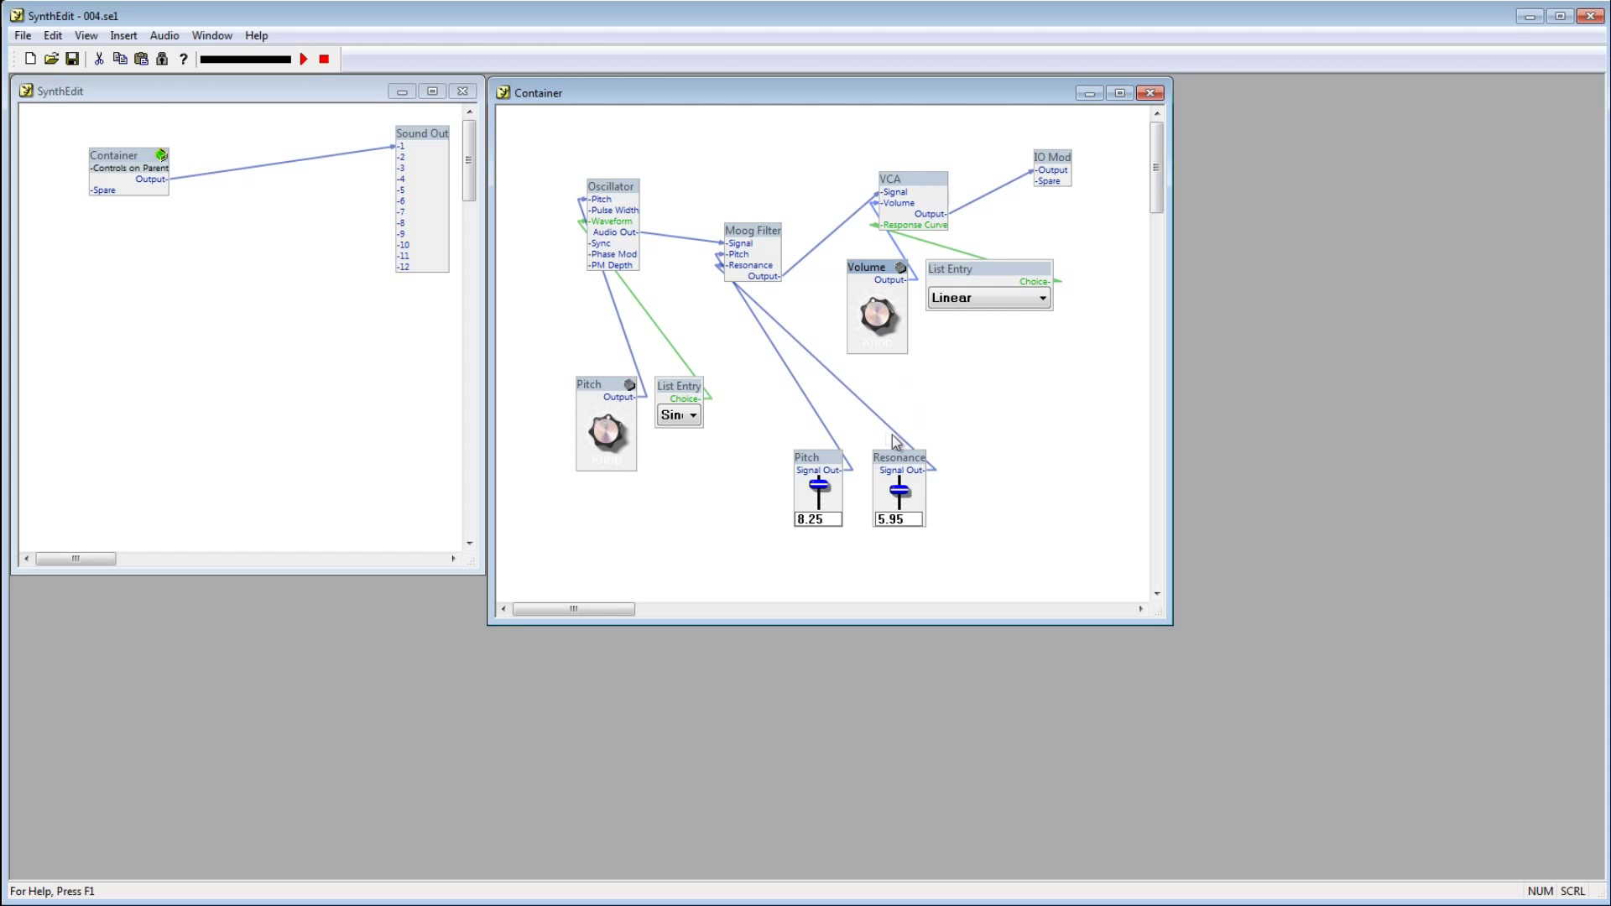
mouse_move(877, 313)
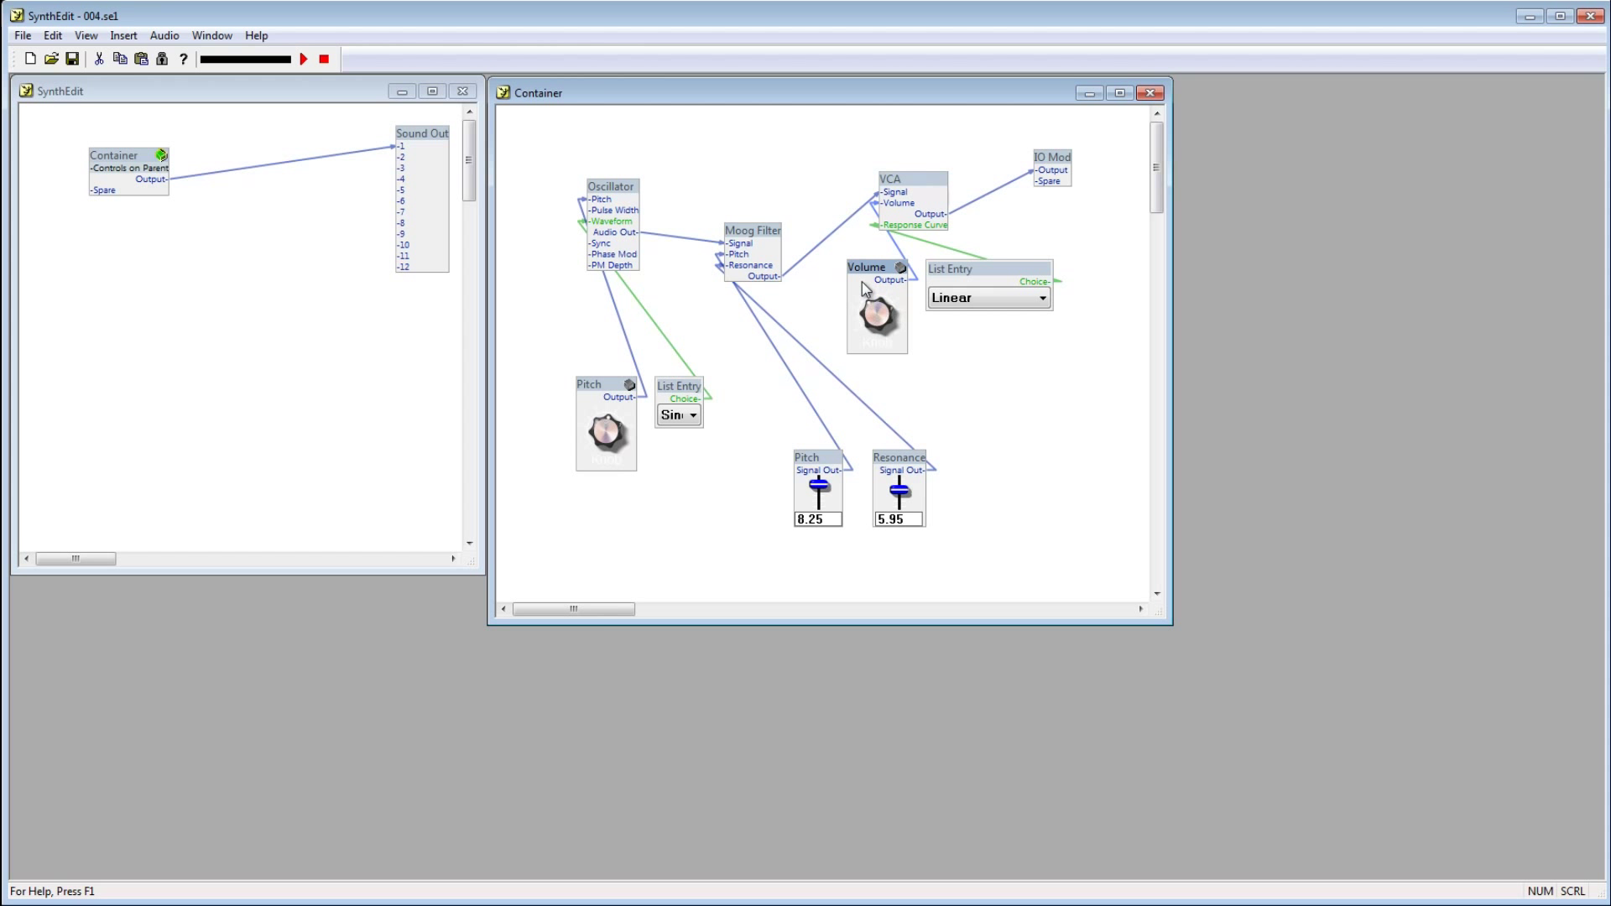
left_click(1039, 298)
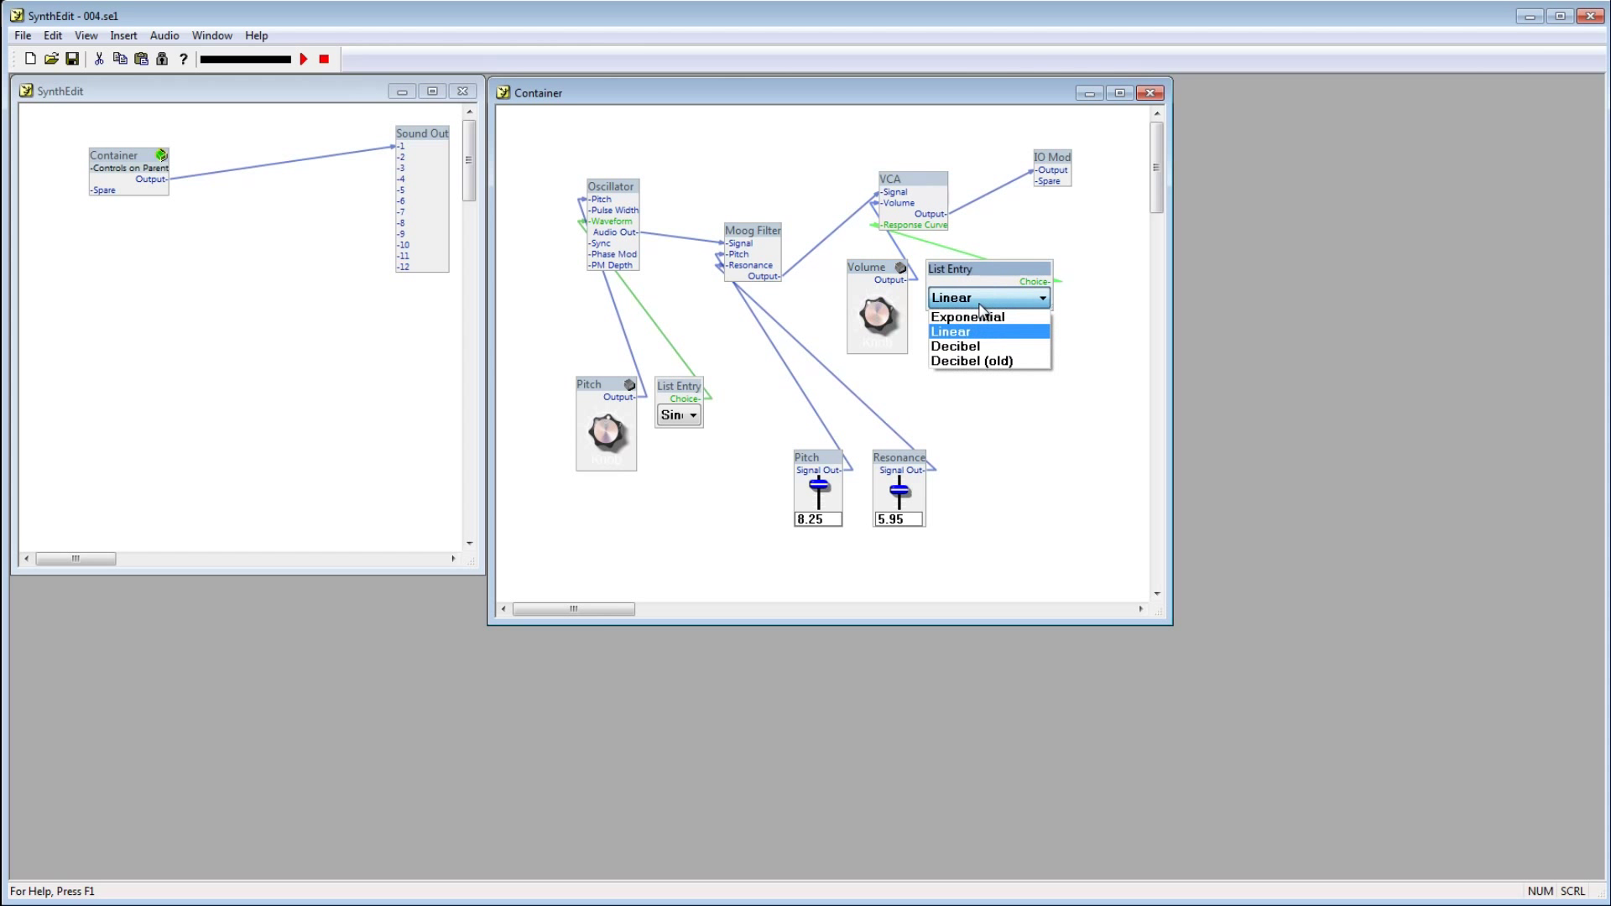
left_click(966, 316)
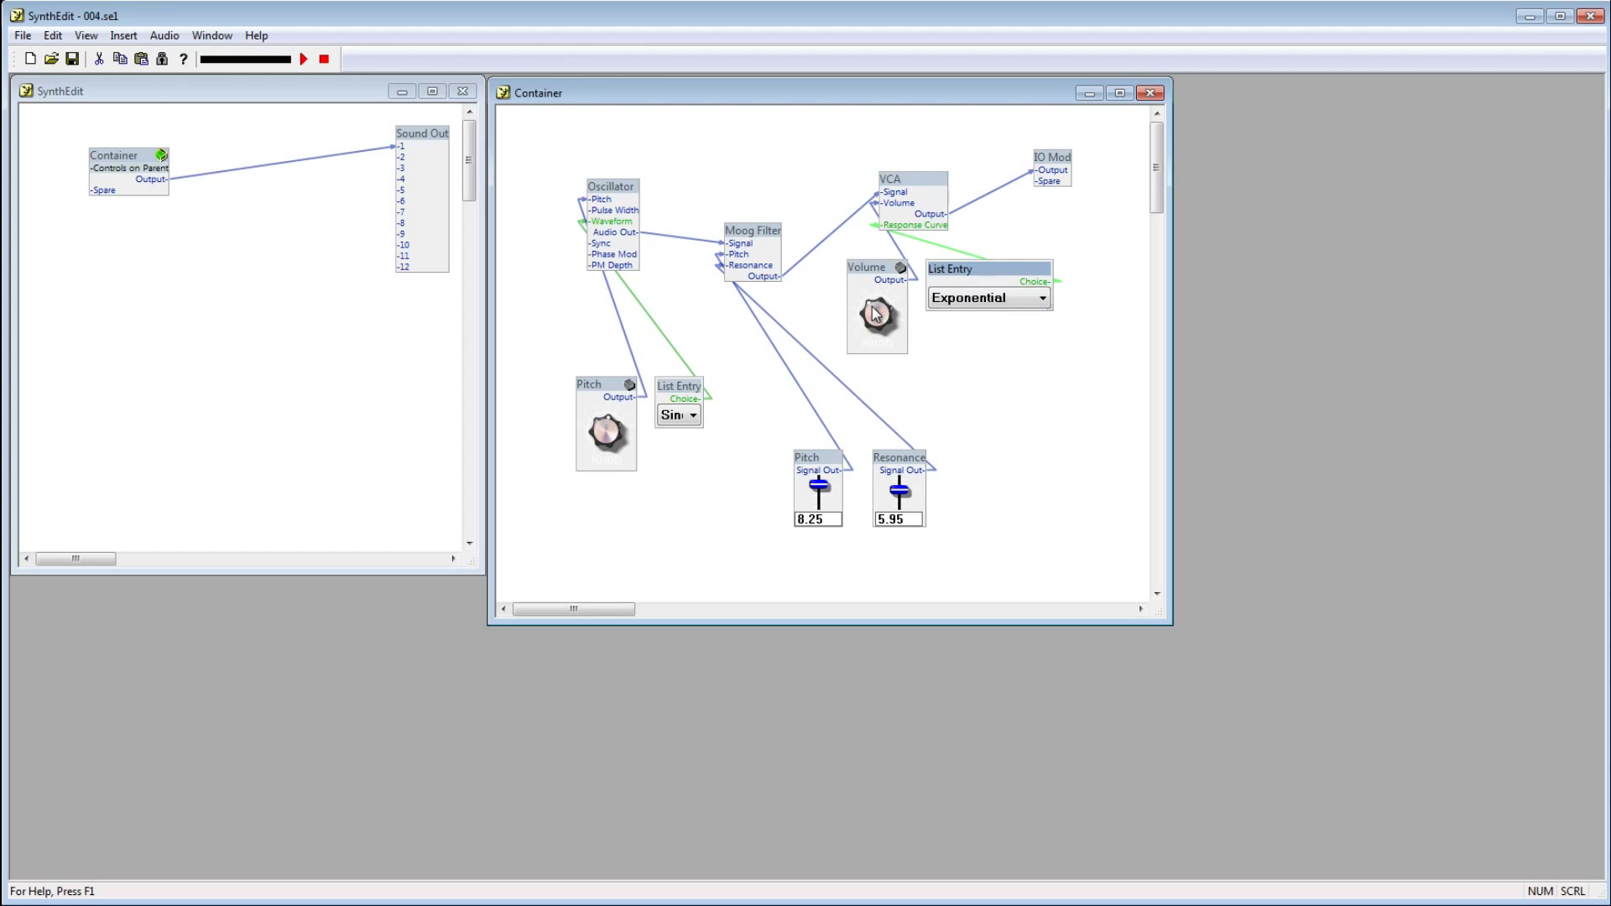